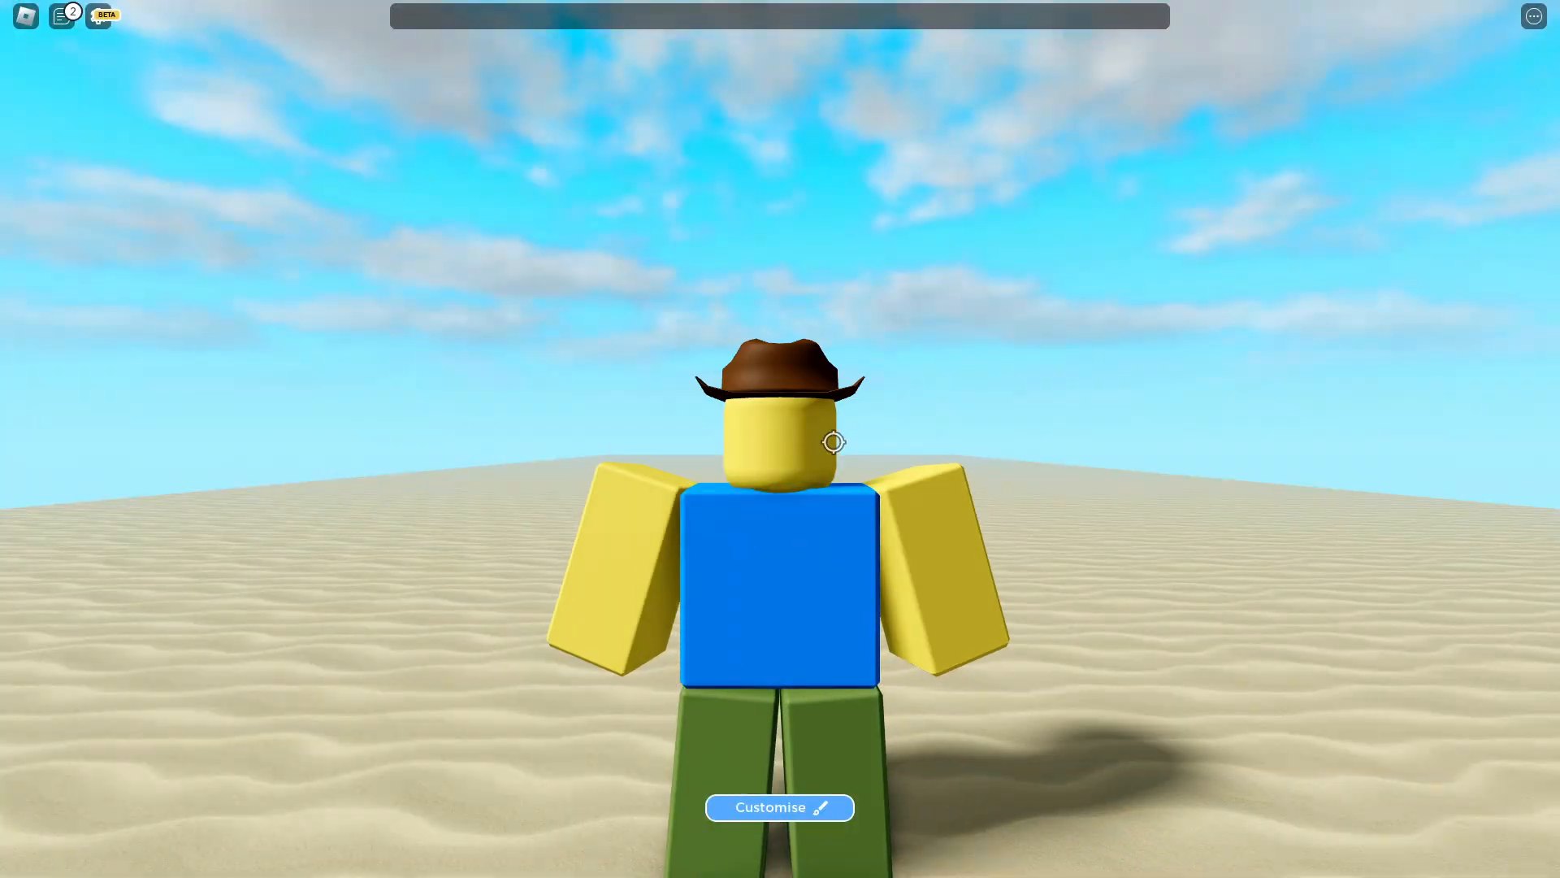
- Leave the desert lobby and walk onto your own plate for the round
left_click(60, 16)
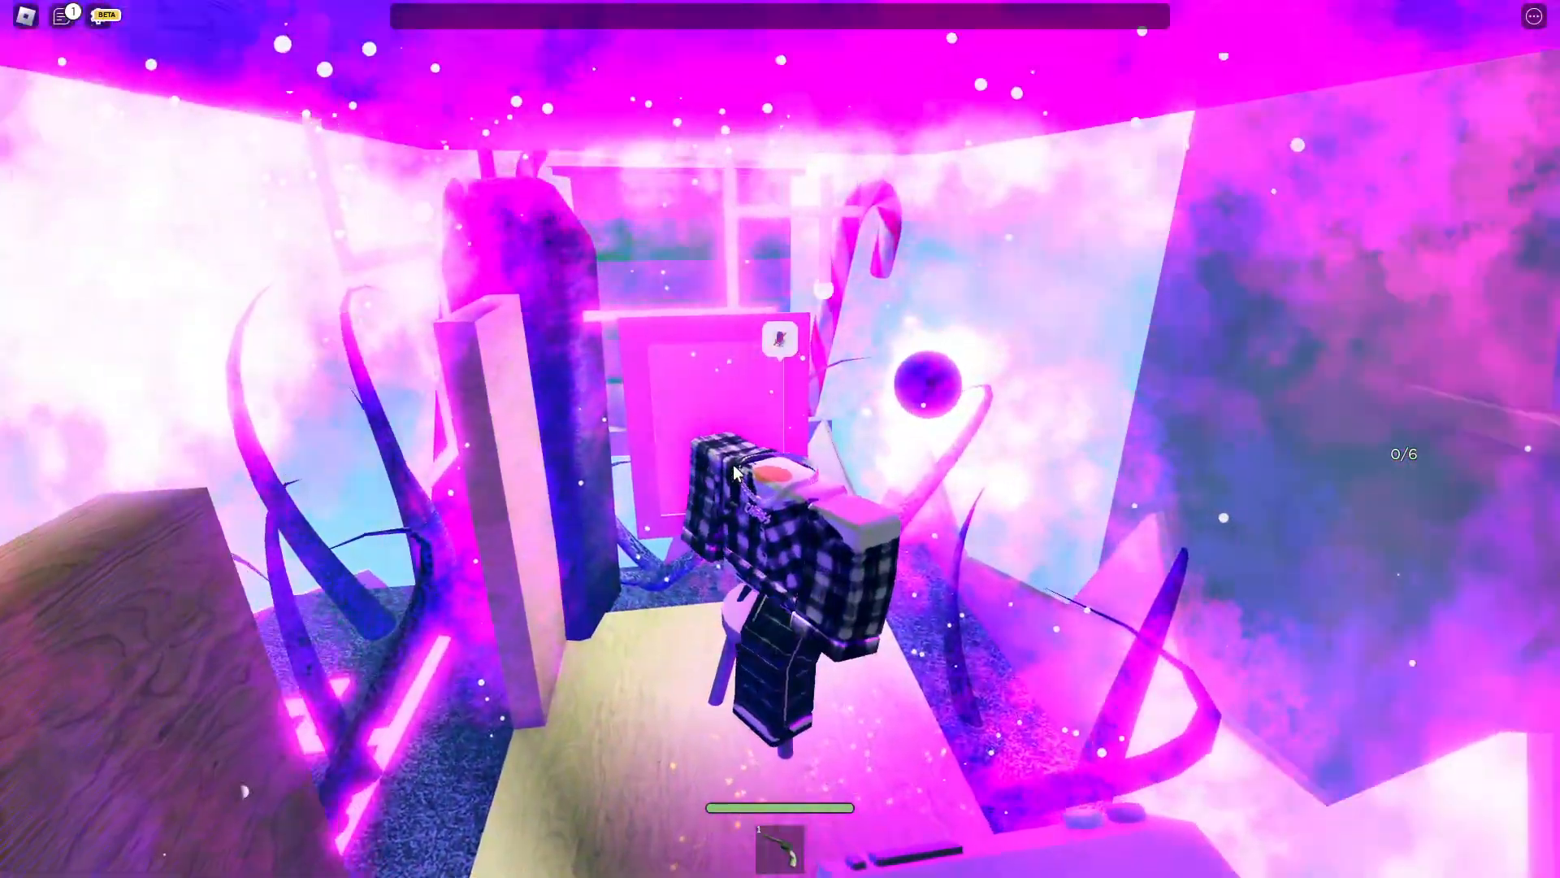
- Keep dodging round events on the plate until the demon gate is announced
left_click(62, 17)
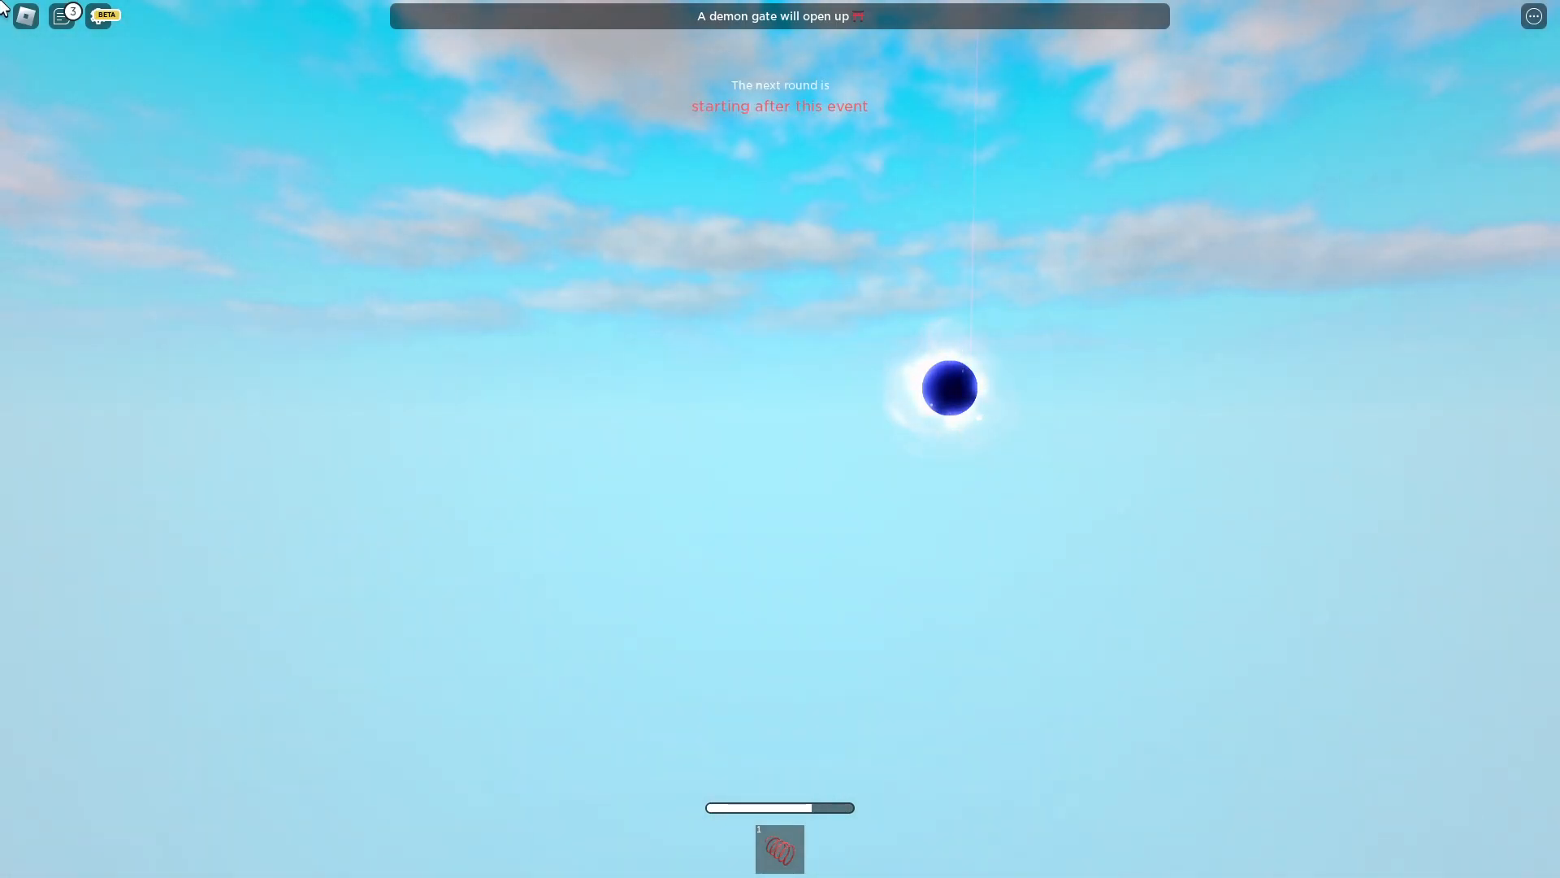
- Cast a 2x vote for Shootout in the gamemode vote panel
left_click(60, 16)
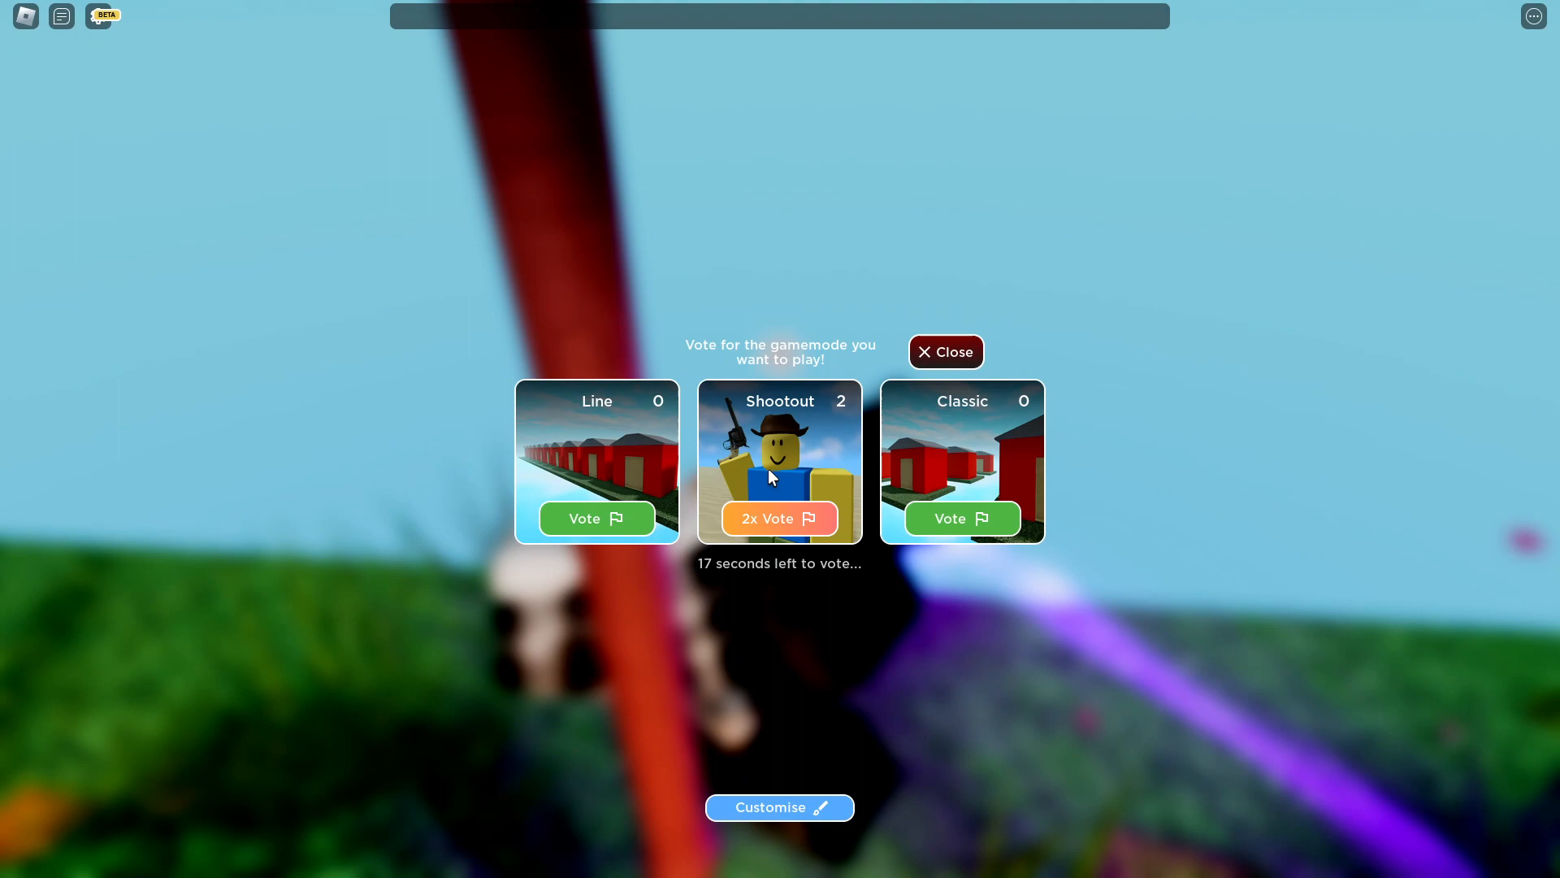
- Switch the vote to Line and spawn onto the plate for the Line round
left_click(596, 517)
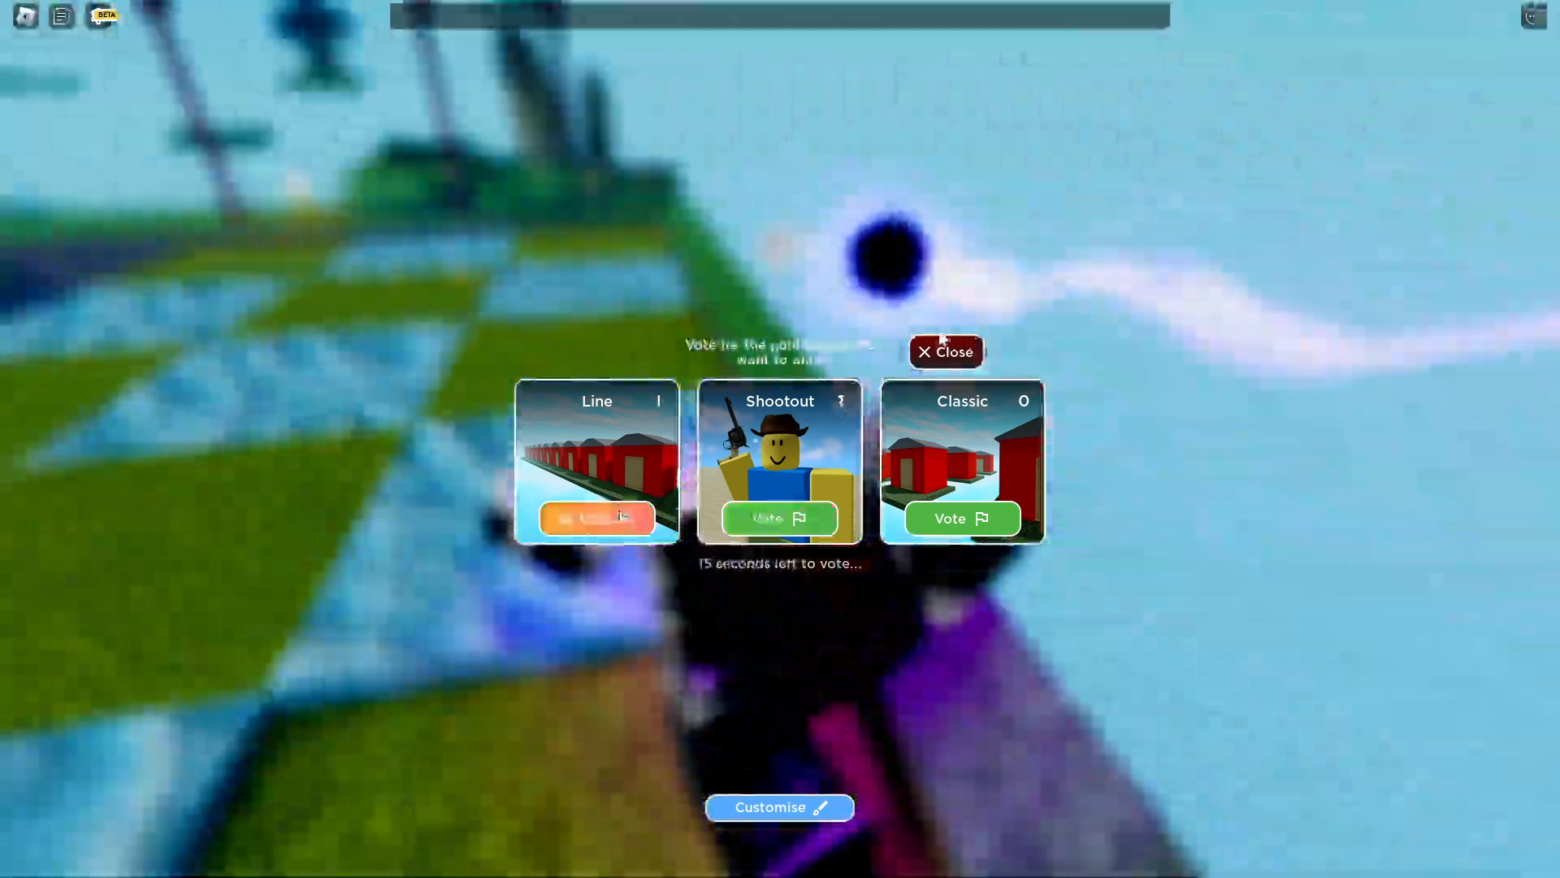
left_click(944, 351)
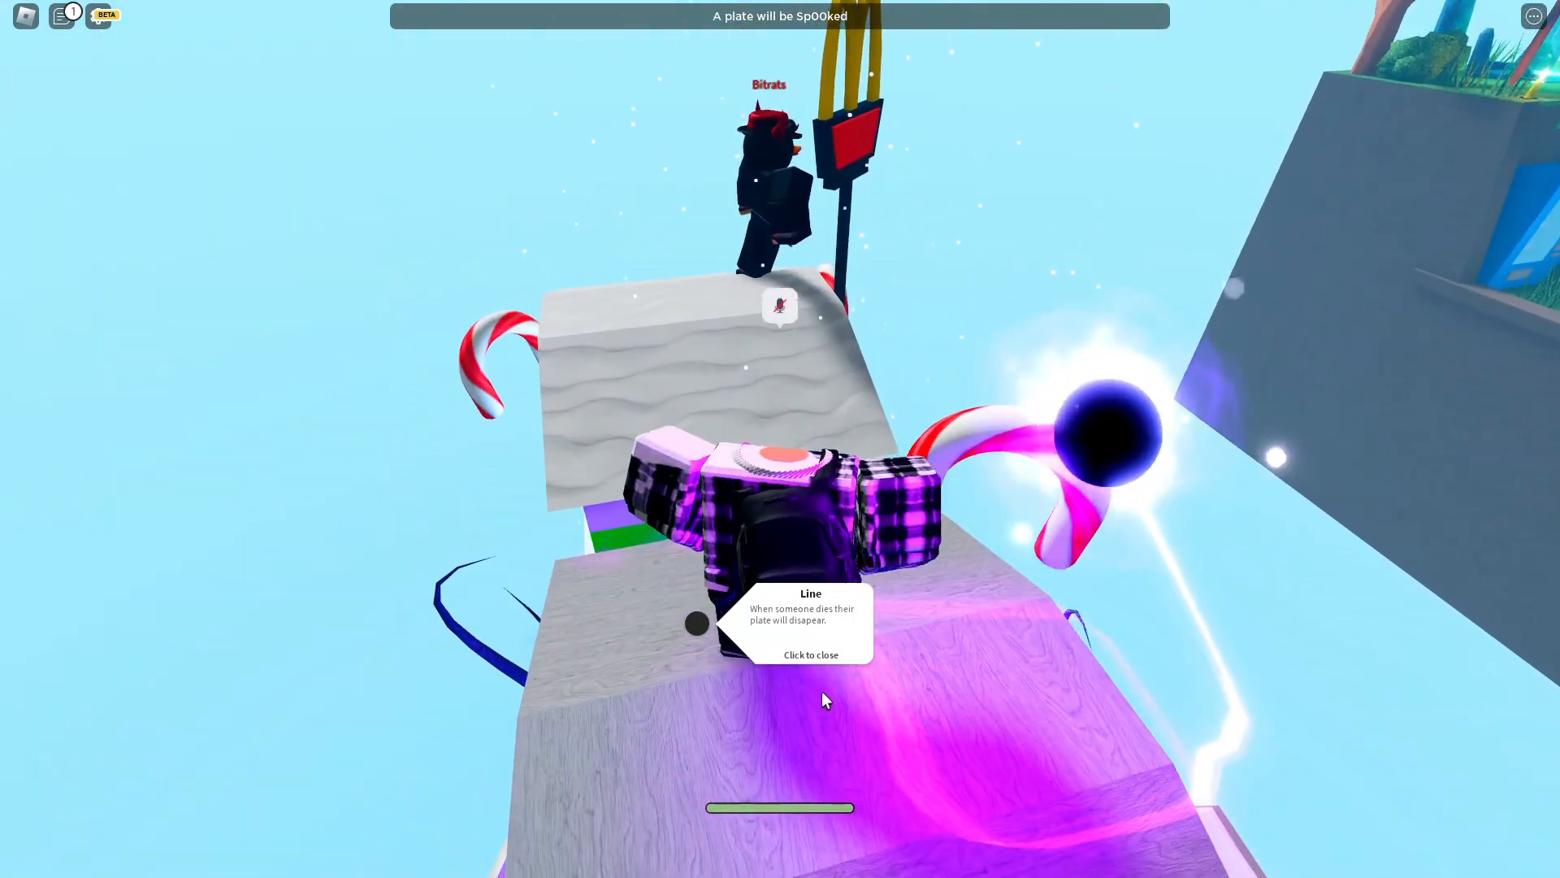
- Survive the fire and security wall events until eliminated from the Line round
left_click(809, 653)
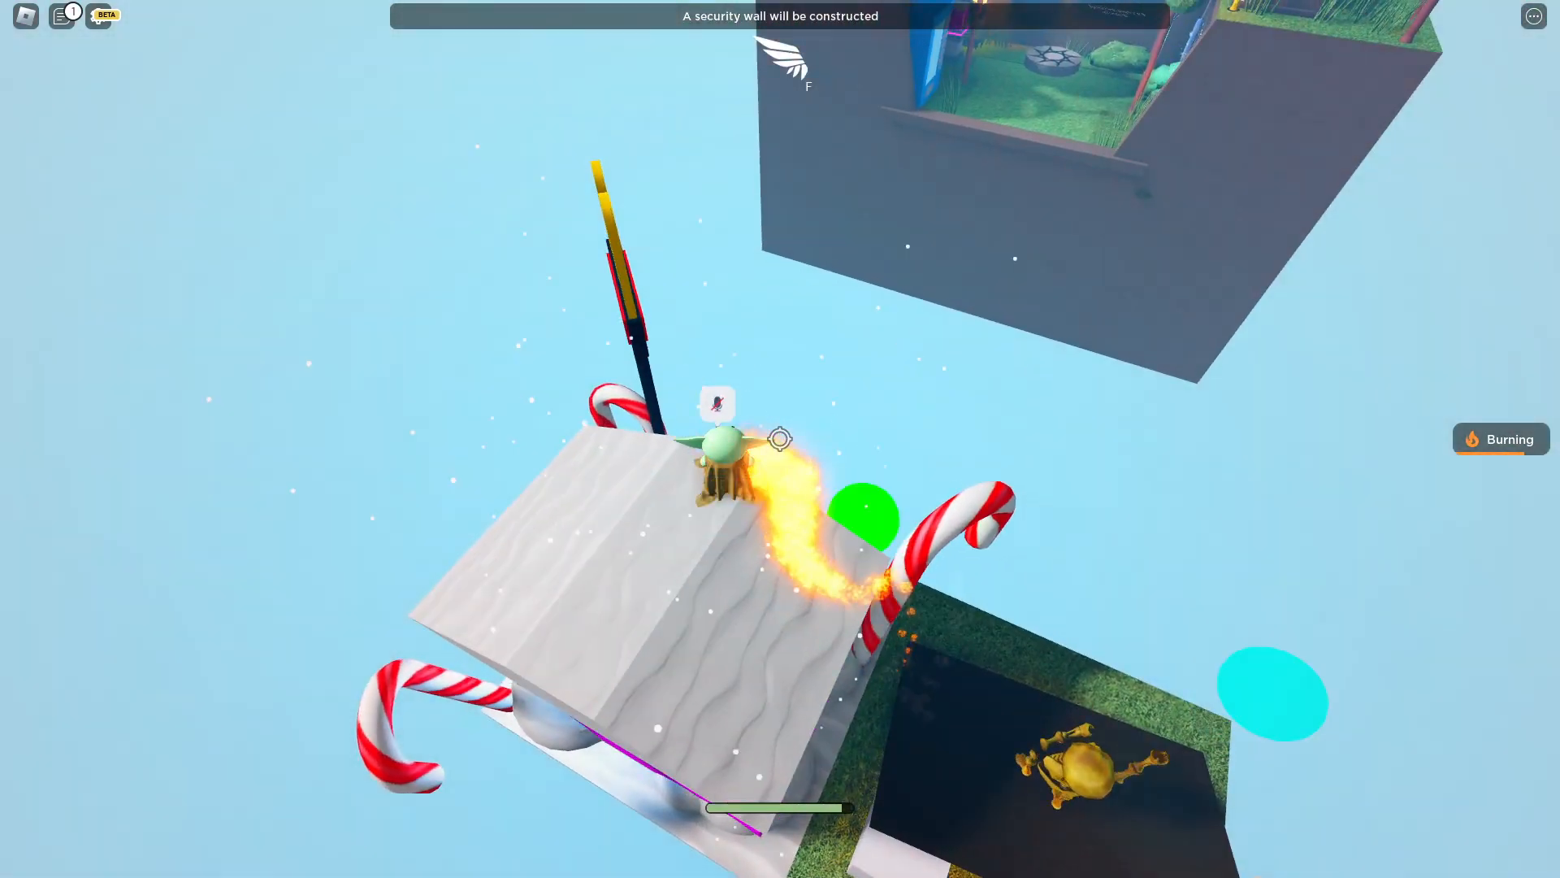
left_click(61, 16)
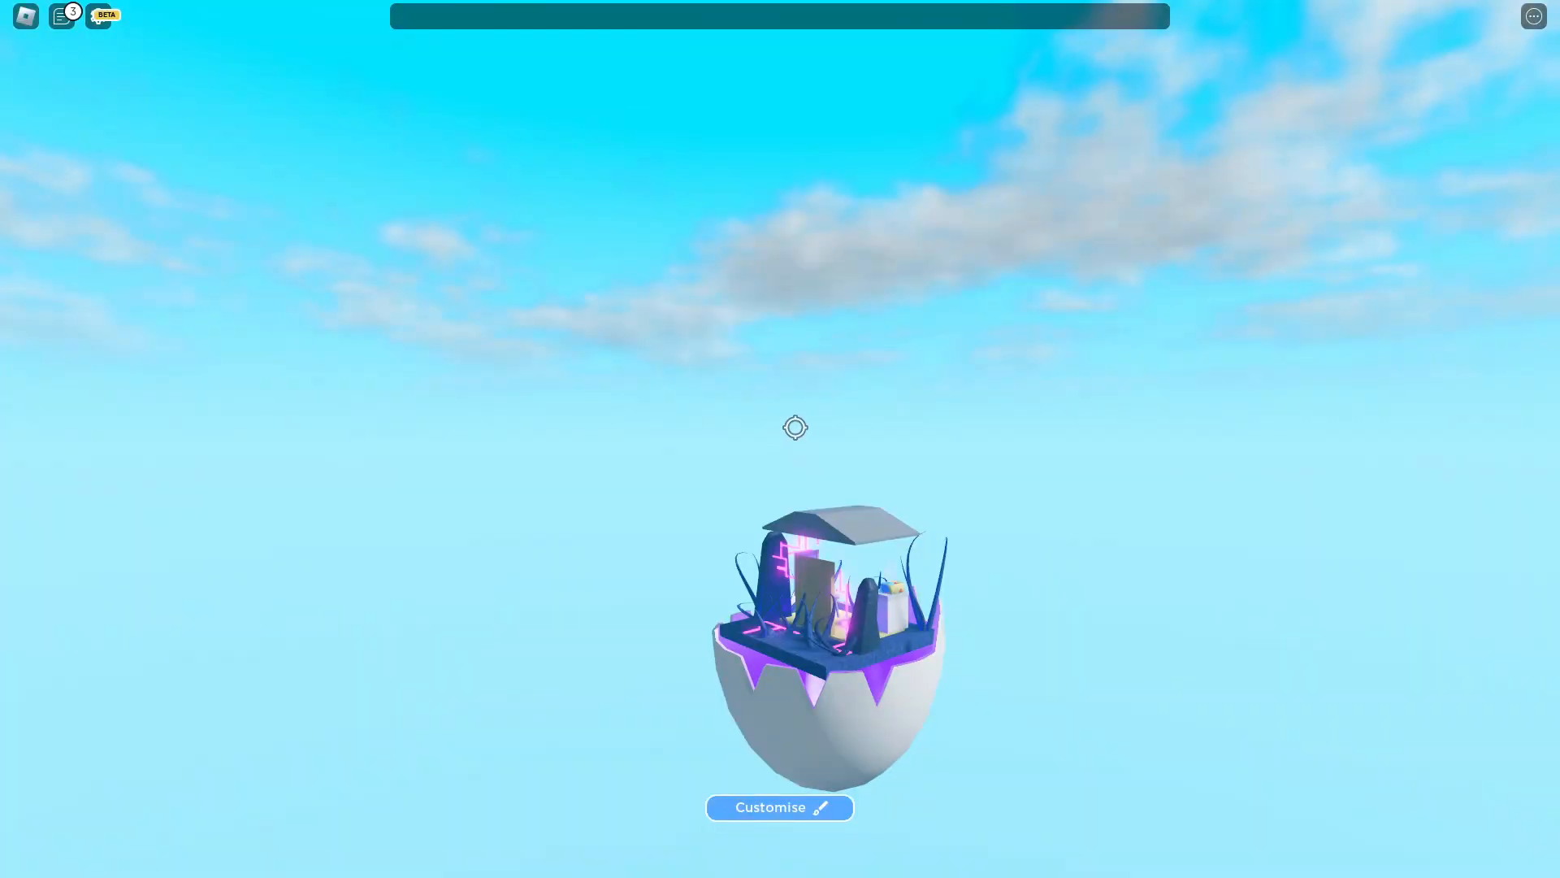
left_click(60, 16)
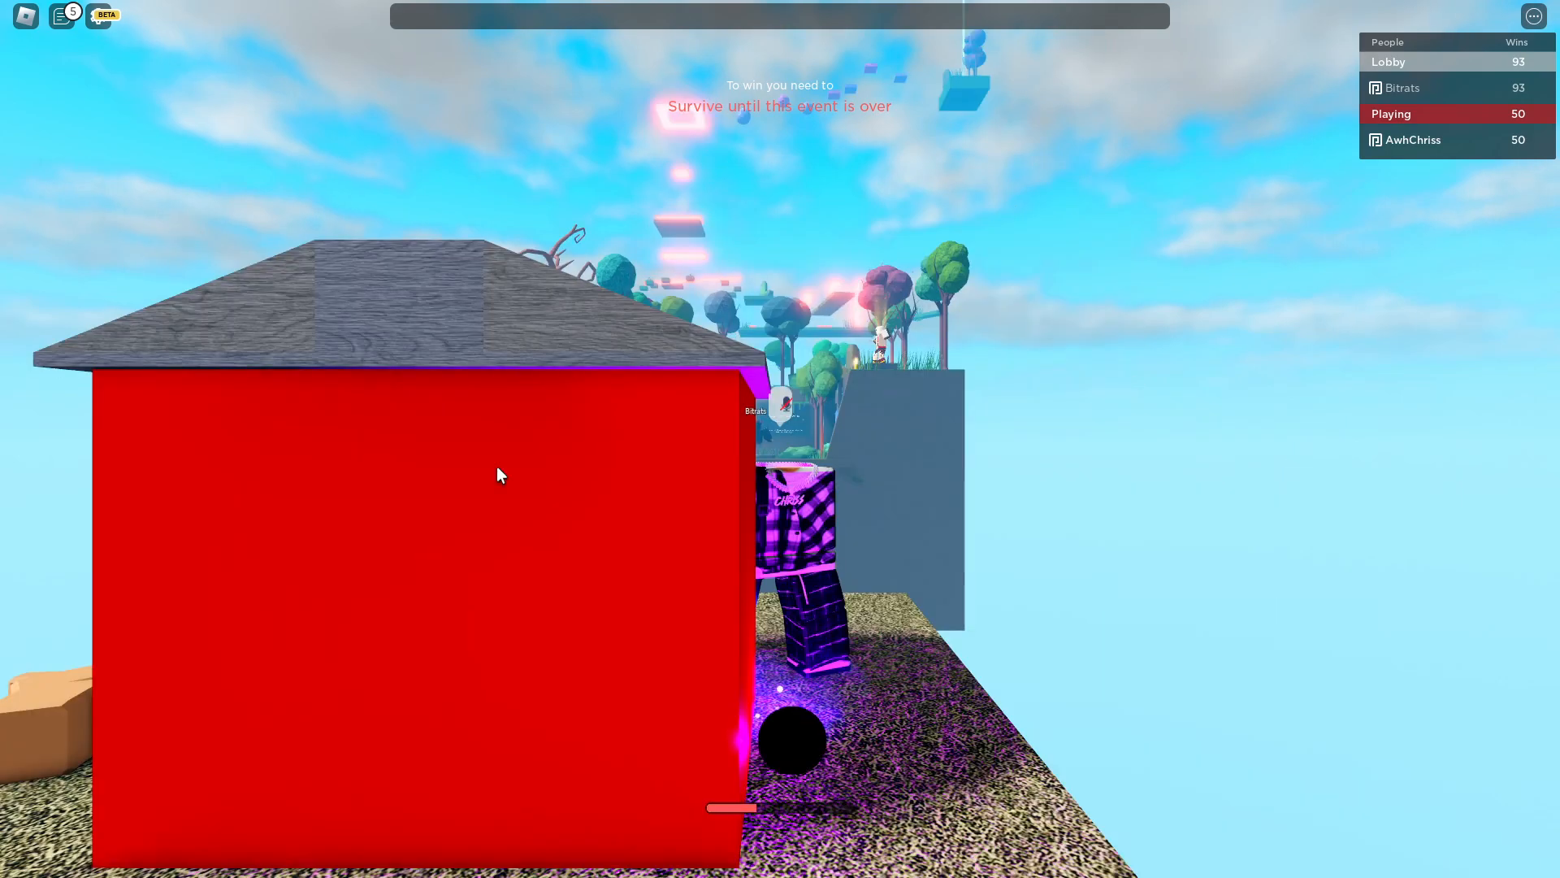
- Stay on the plate beside the red house until the event timer ends
left_click(60, 17)
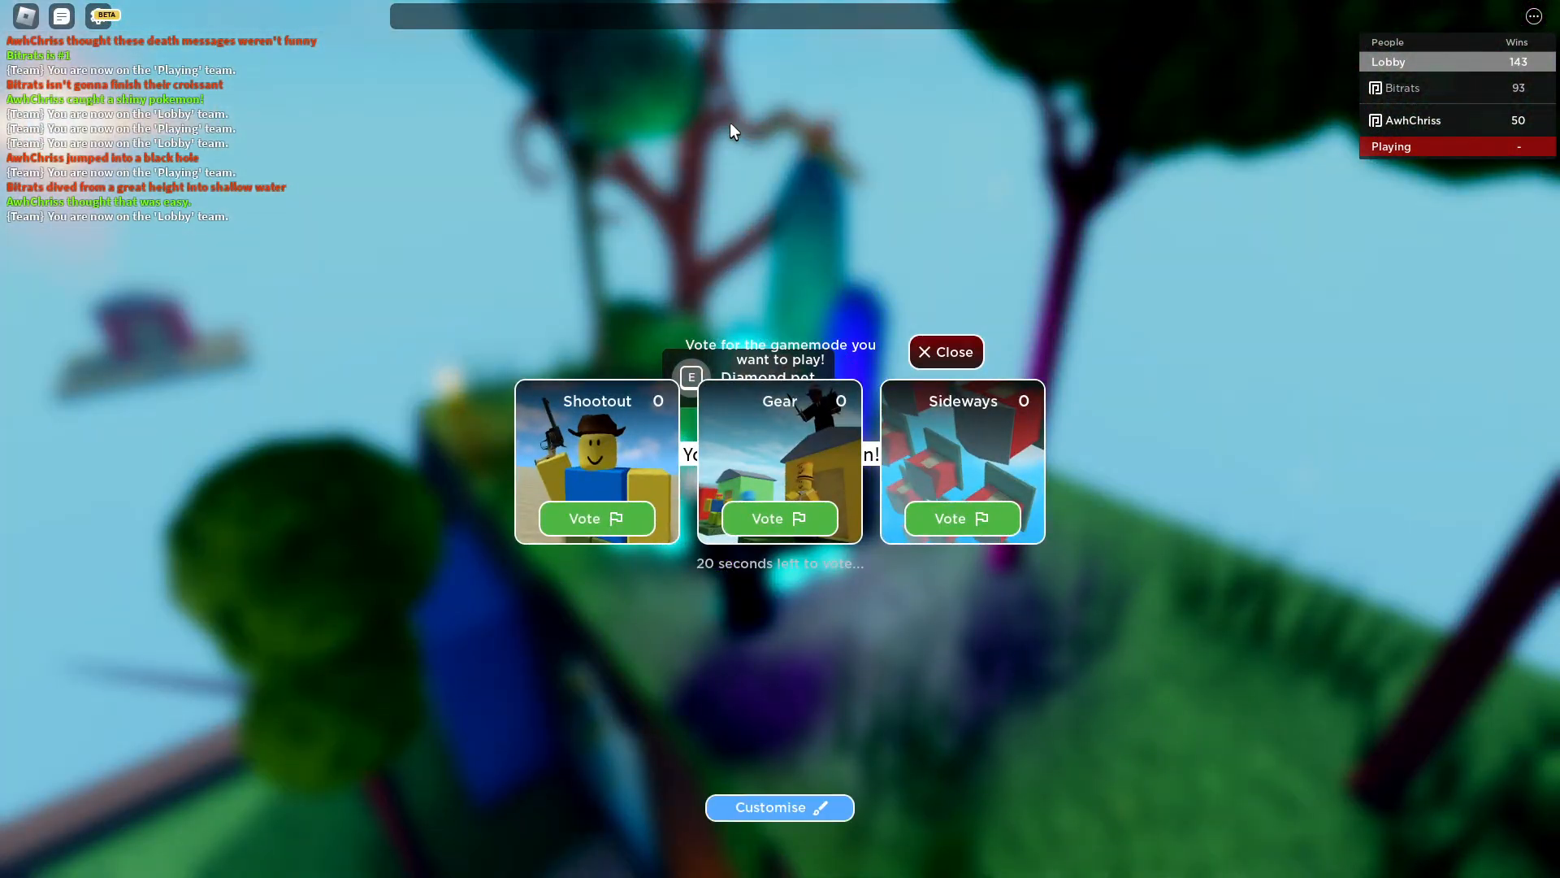
- Return to the lobby and view the Shootout, Gear, Sideways vote panel
left_click(597, 516)
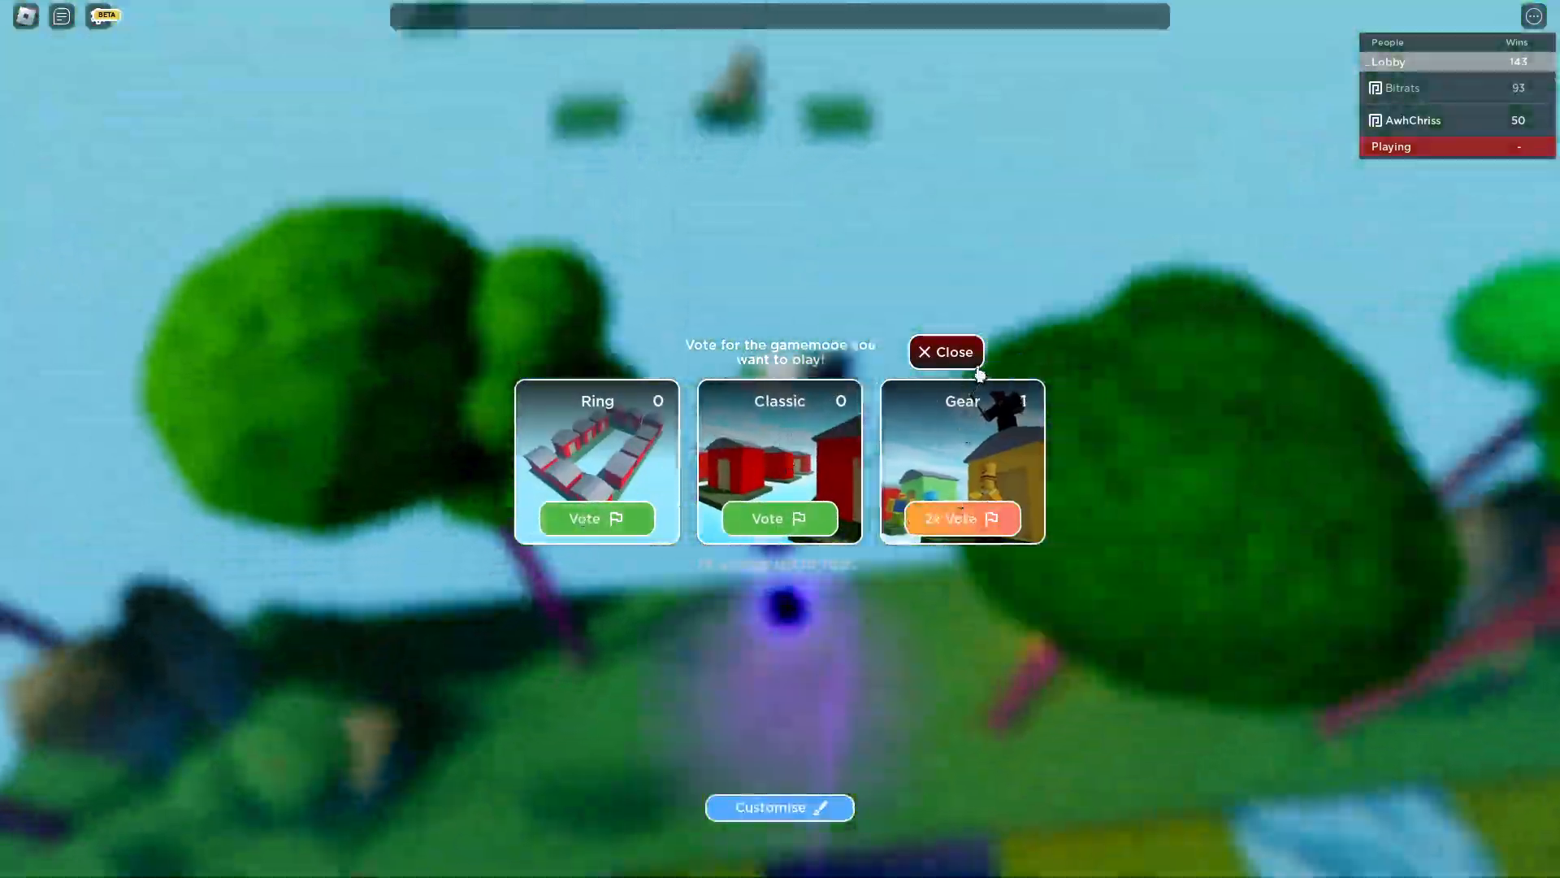
- Vote for Gear in the Ring, Classic, Gear gamemode vote
left_click(944, 351)
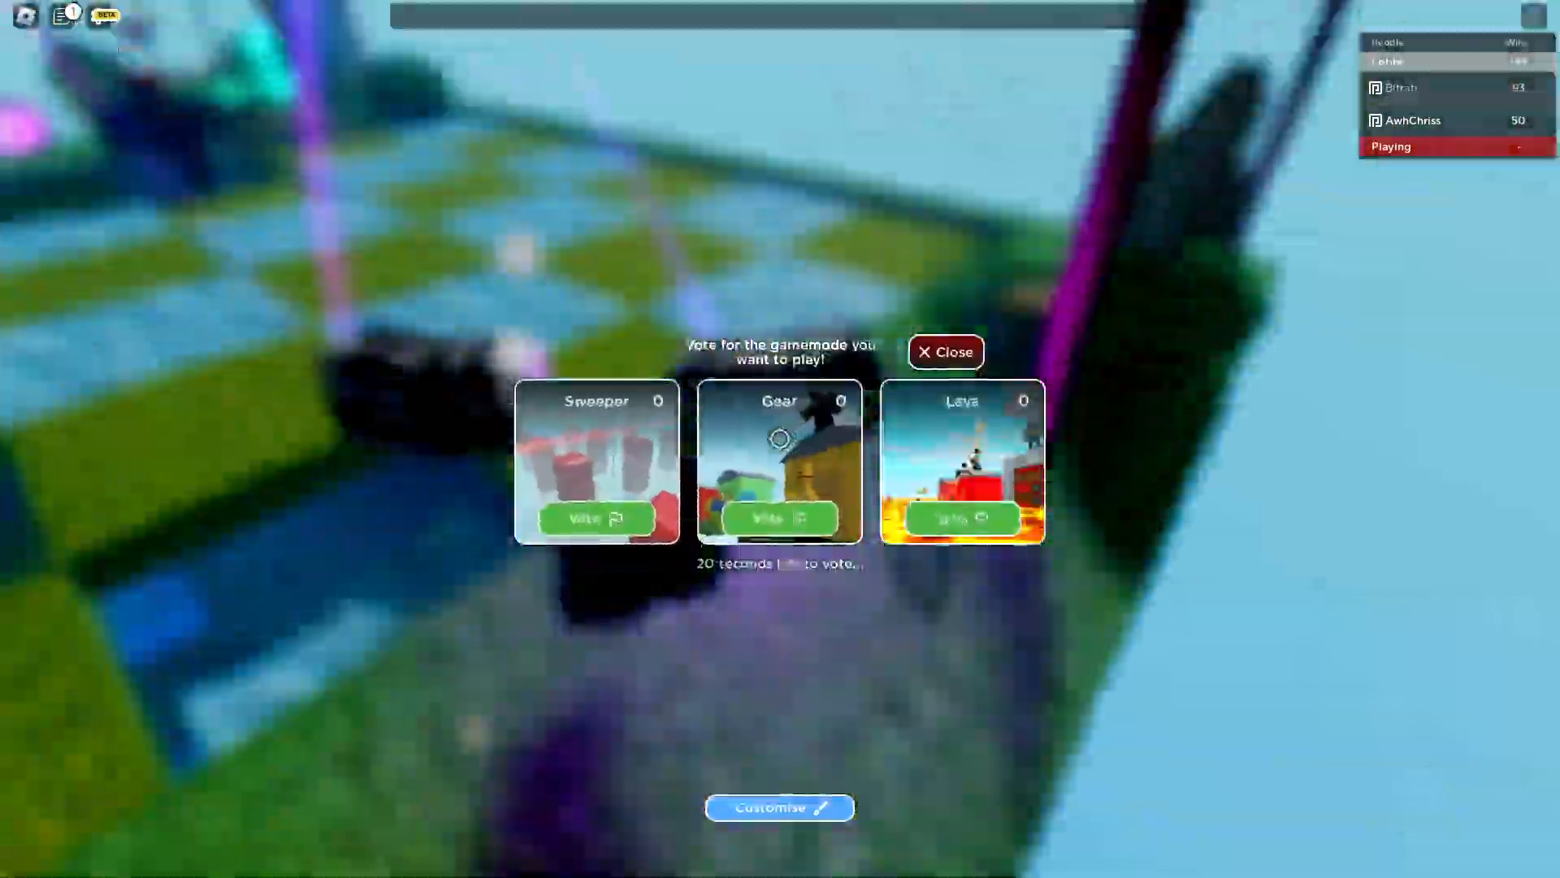
- Play out the Gear round until the Sweeper, Gear, Lava vote appears
left_click(944, 351)
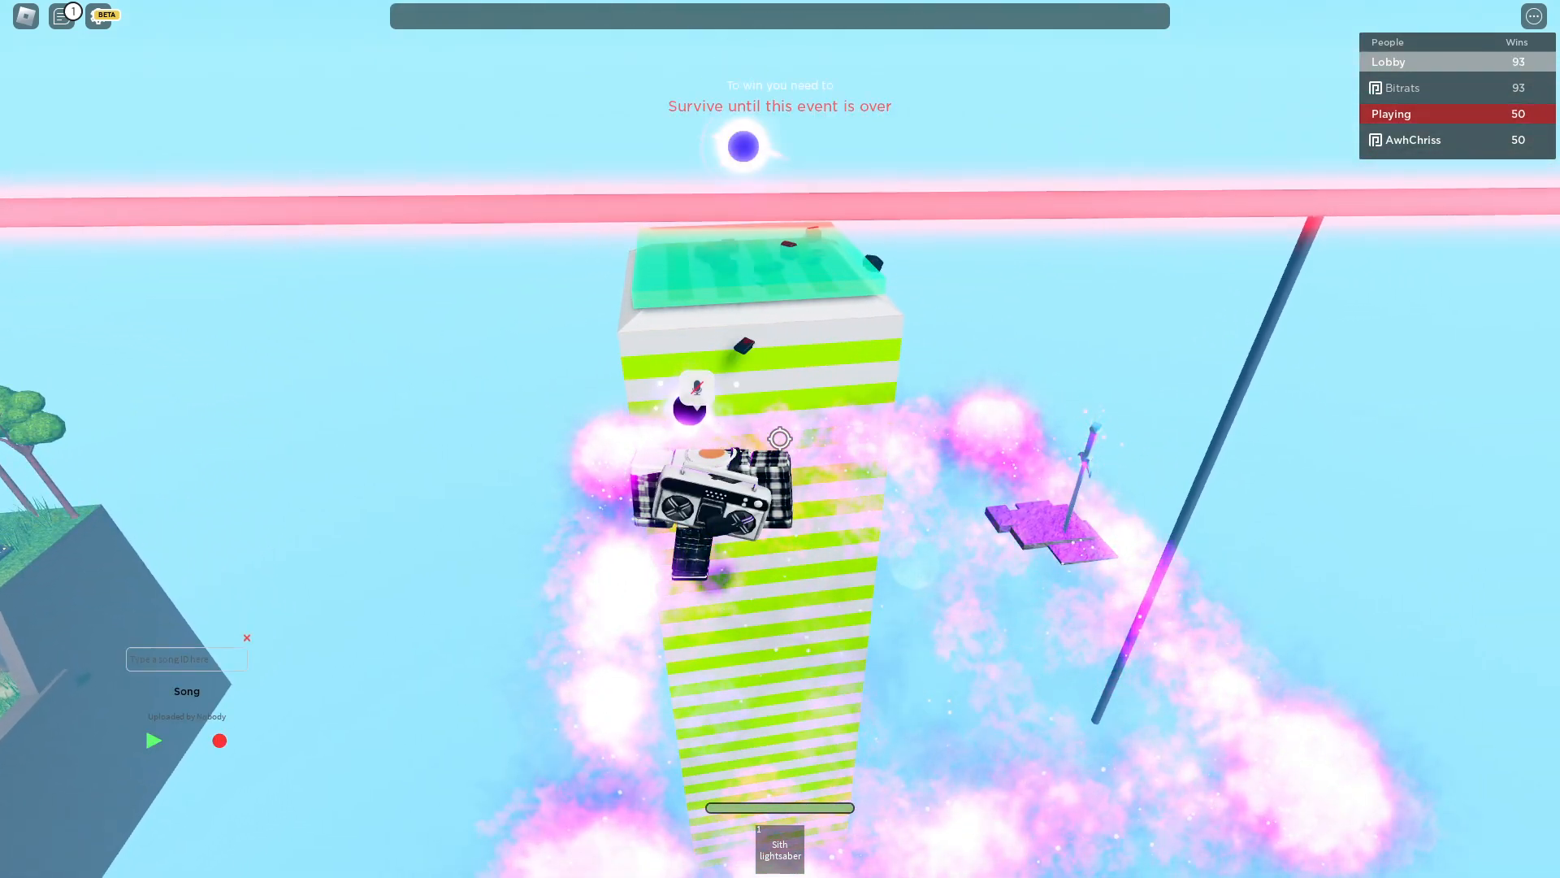
- Let the round finish and return to the Lobby team by the red house tower
left_click(153, 741)
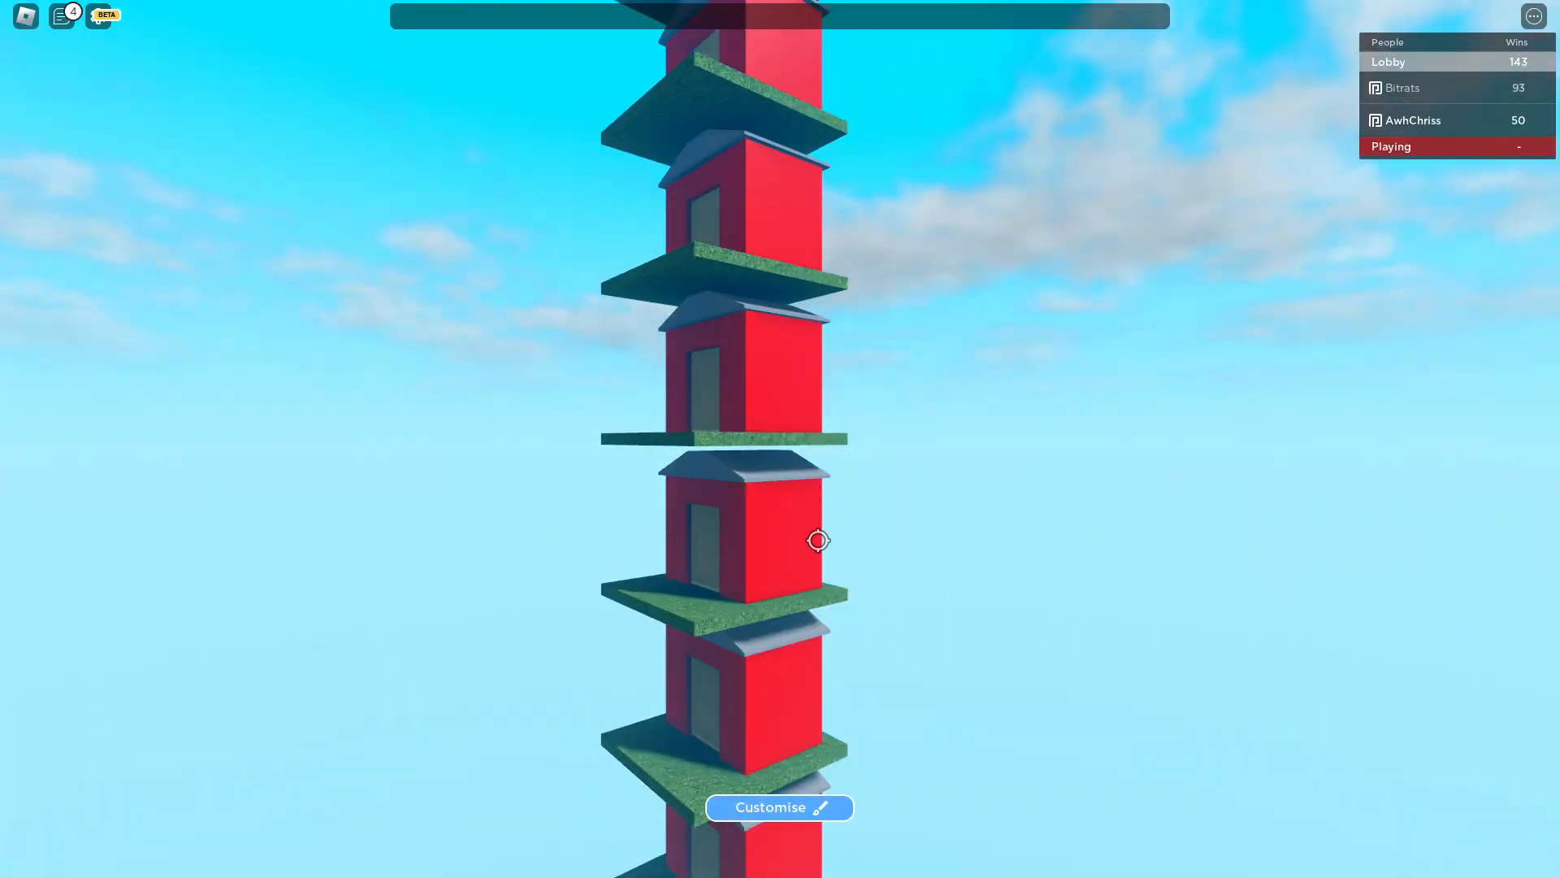
- Toggle the chat panel as the Stack round spawns the avatar onto the striped house
left_click(60, 16)
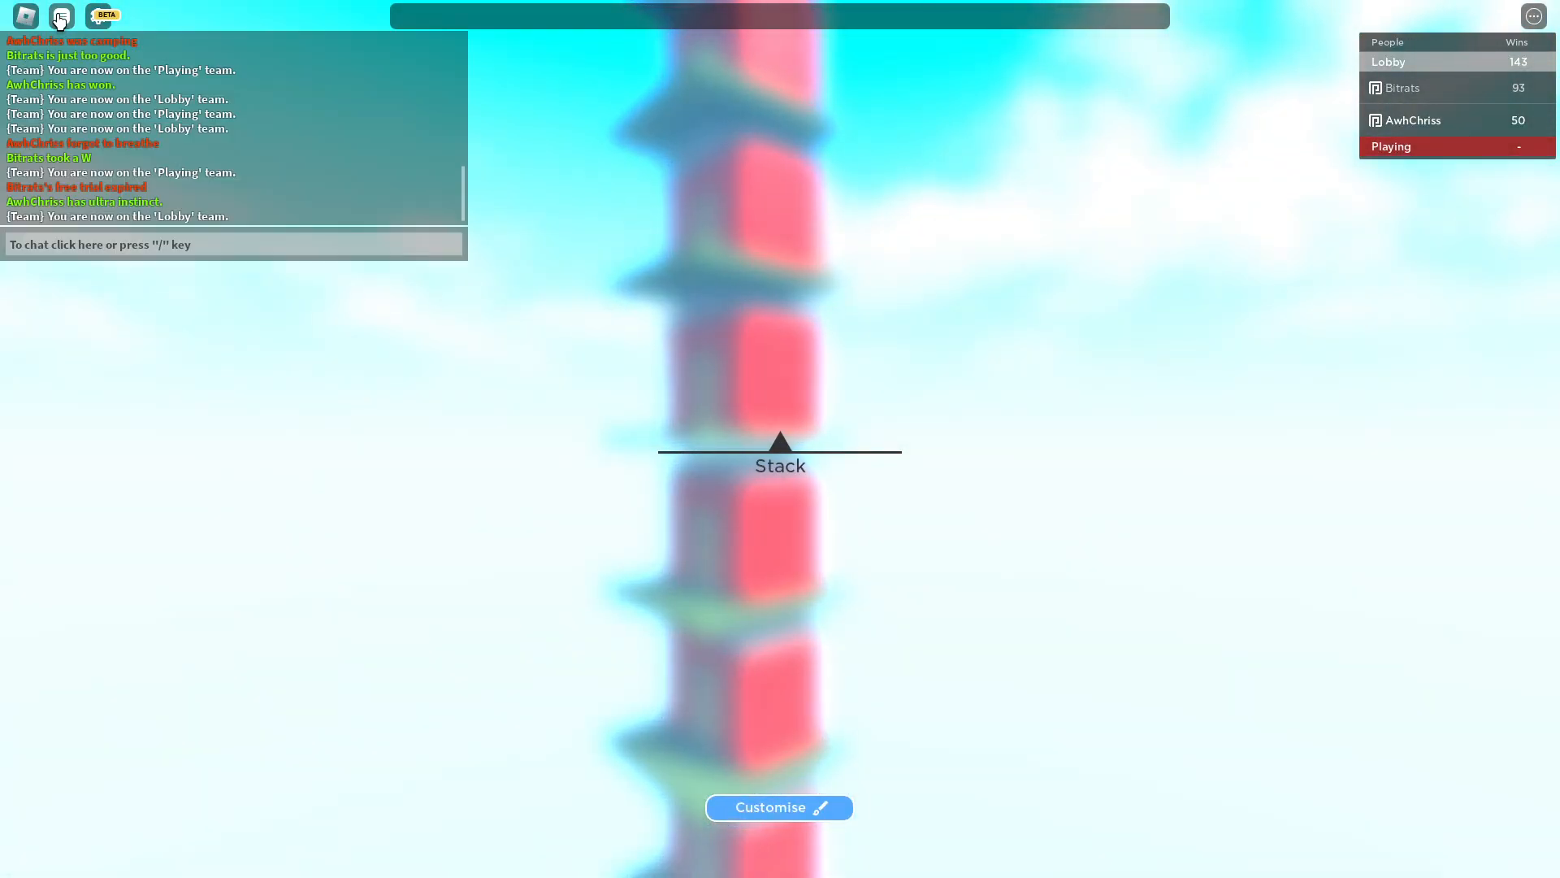
left_click(60, 17)
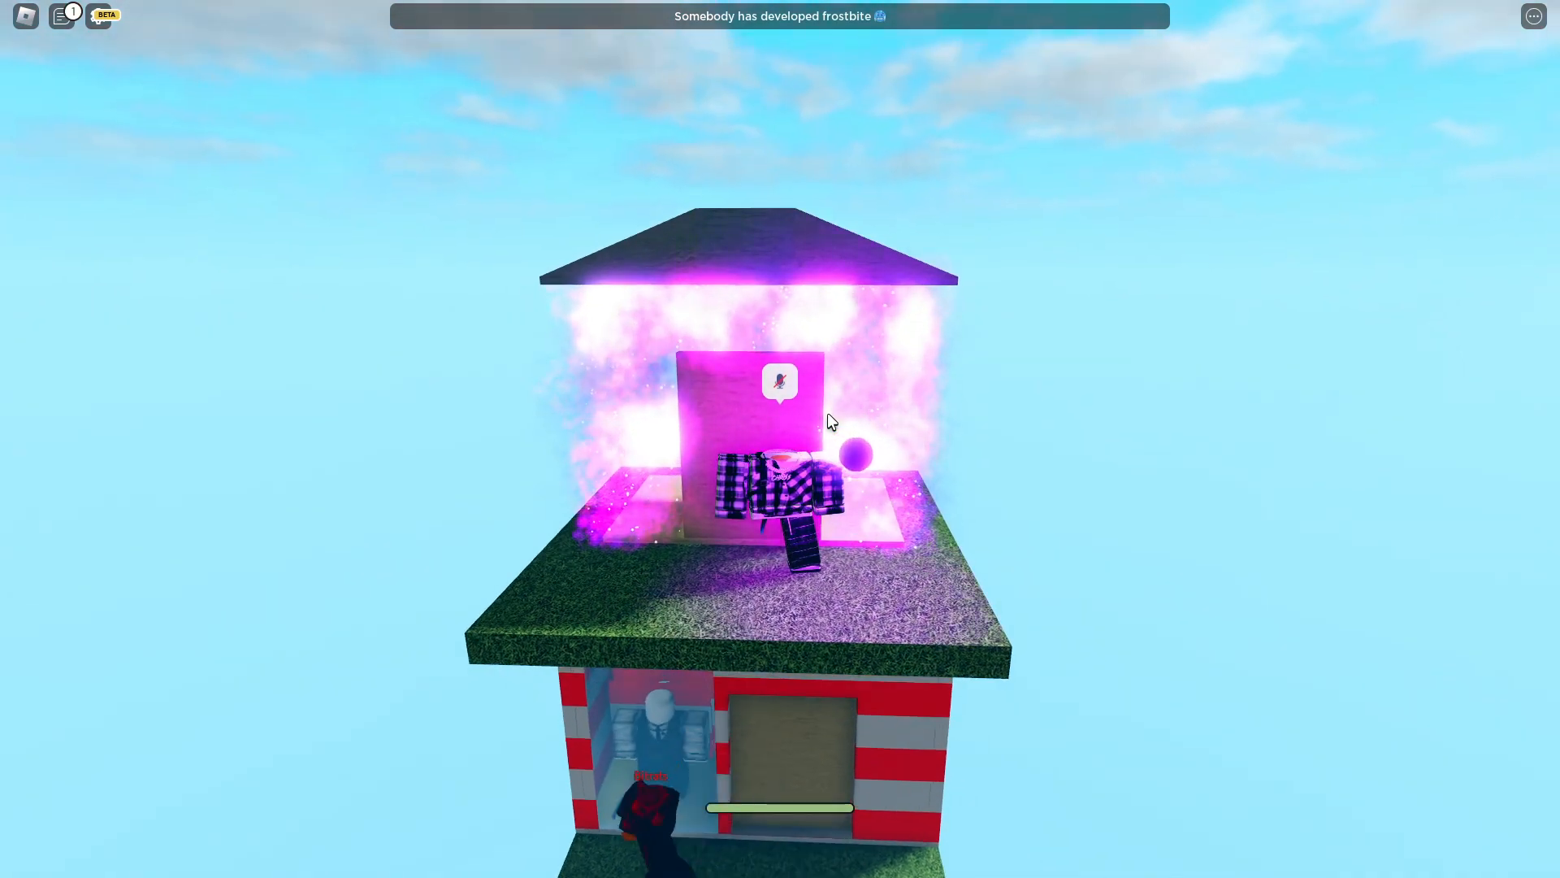
- Open the Settings panel and cast a double vote for Bridges in the gamemode vote
left_click(64, 16)
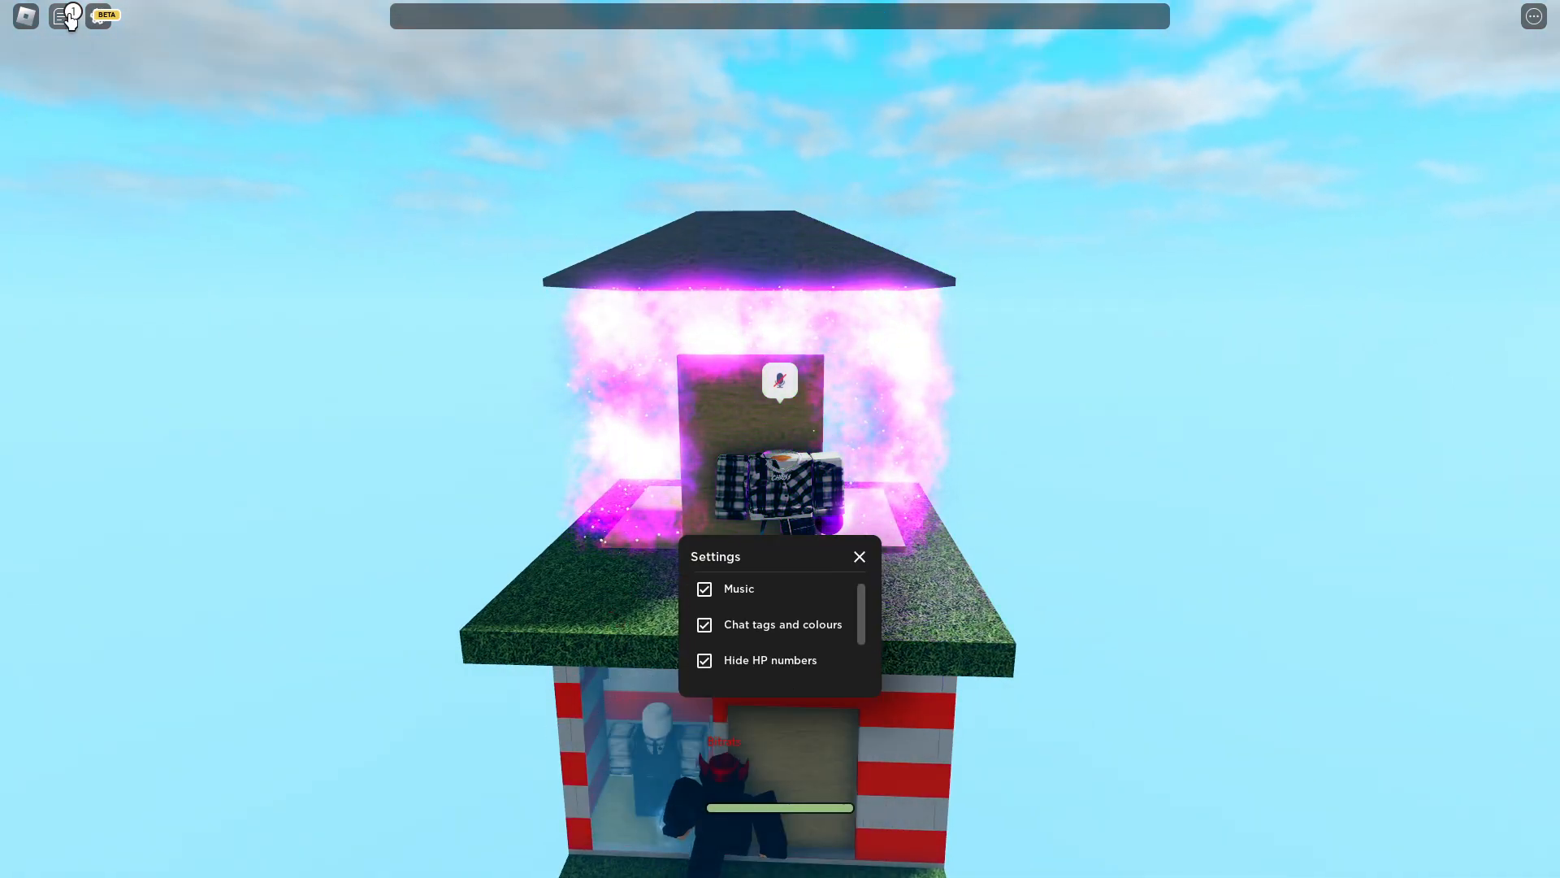
left_click(860, 556)
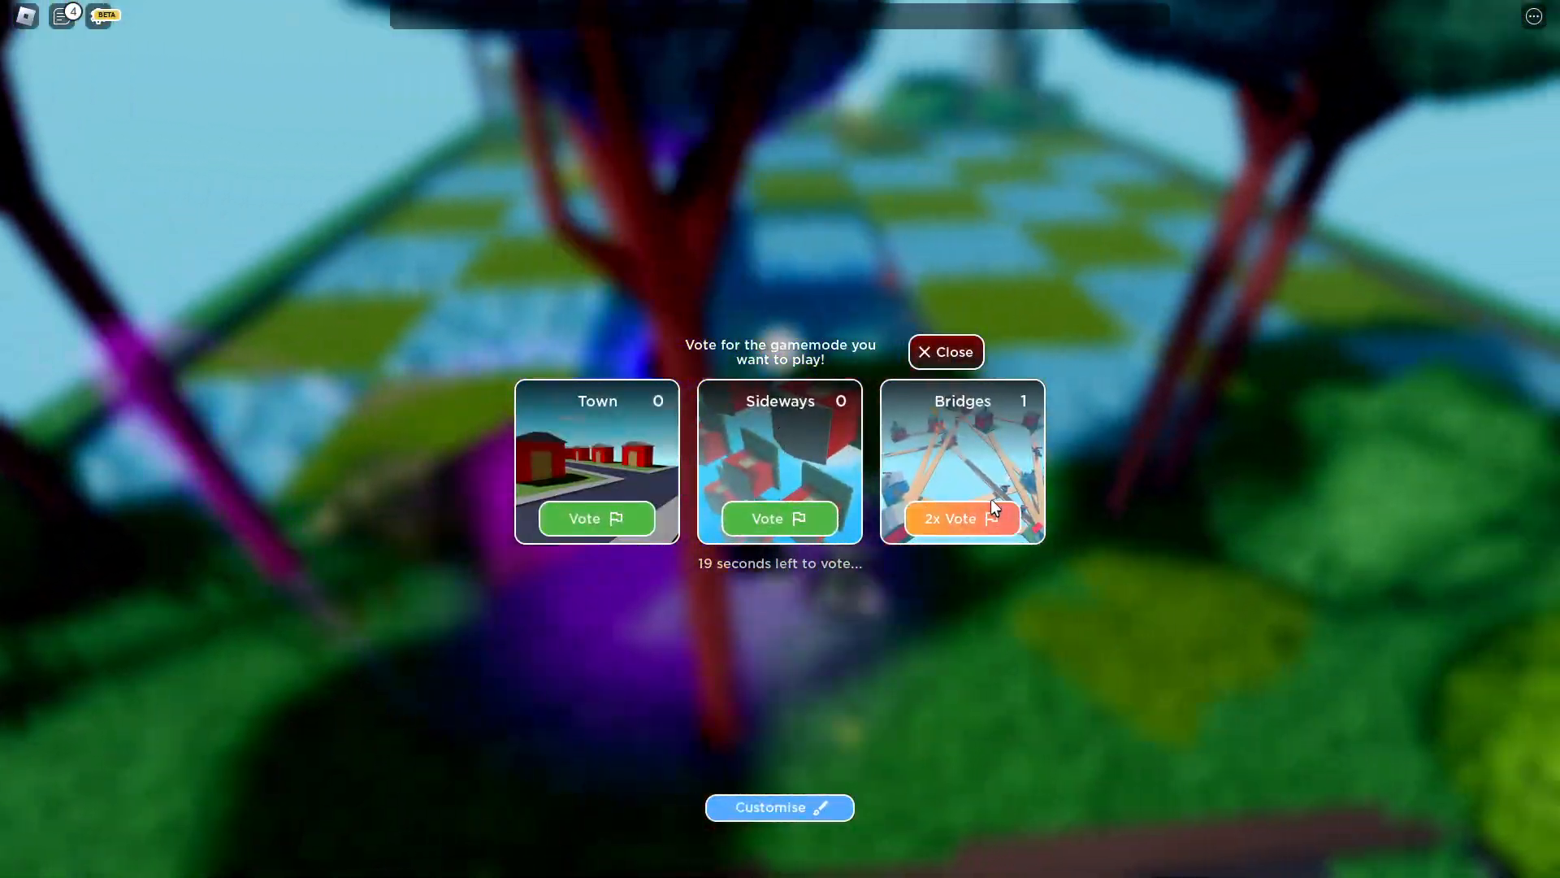
- Close the vote window and play the Bridges round until the Shootout/Spleef/Sweeper vote appears
left_click(944, 351)
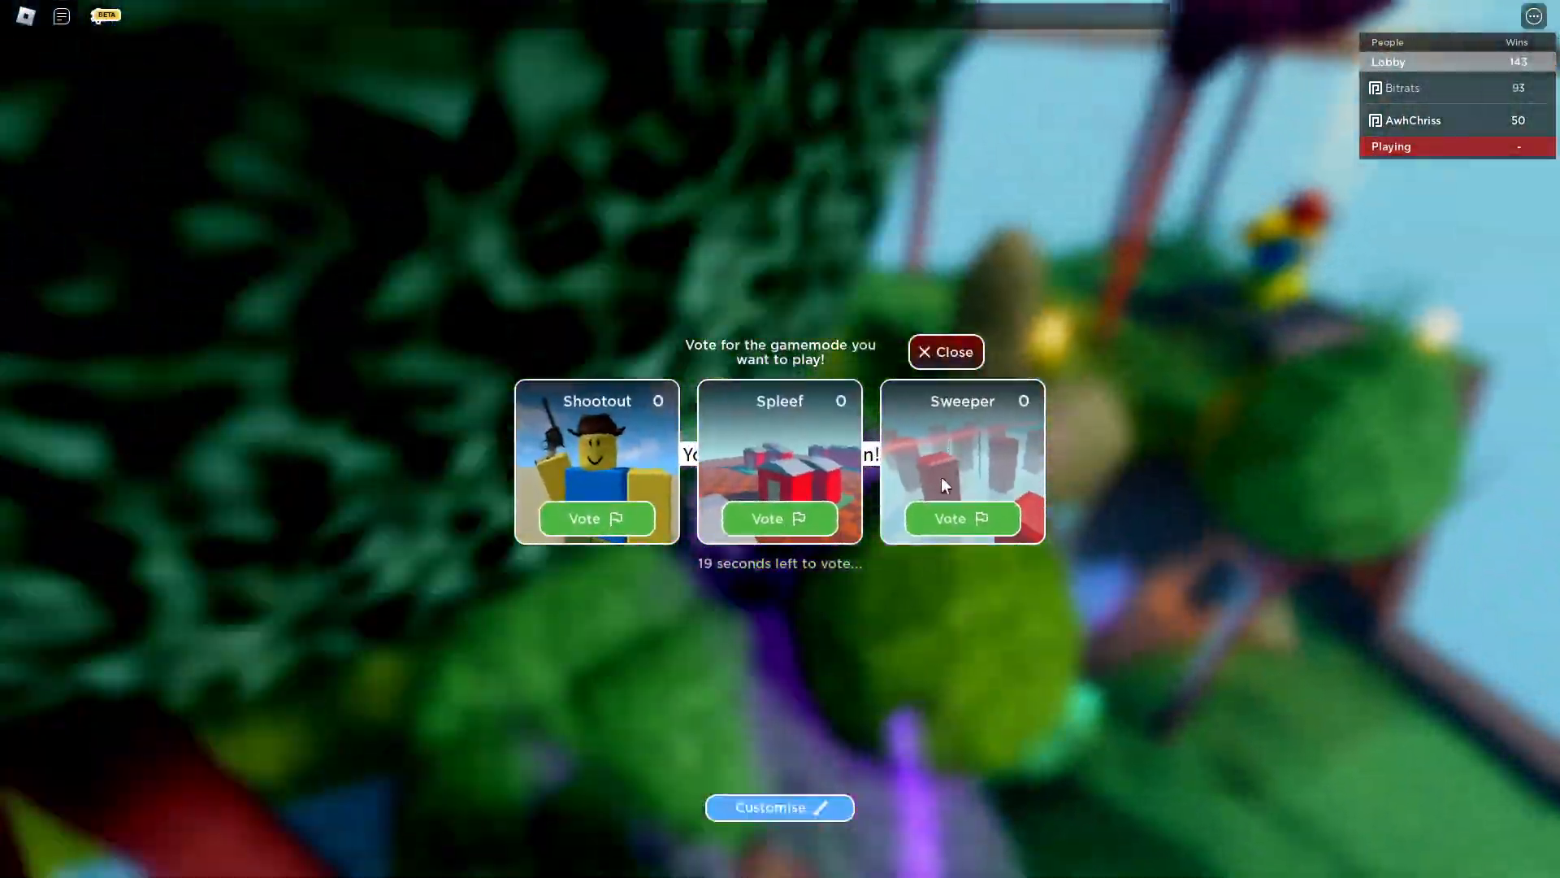
- Vote for Sweeper, close the vote panel, and answer the 10 x 2 question with 2
left_click(779, 518)
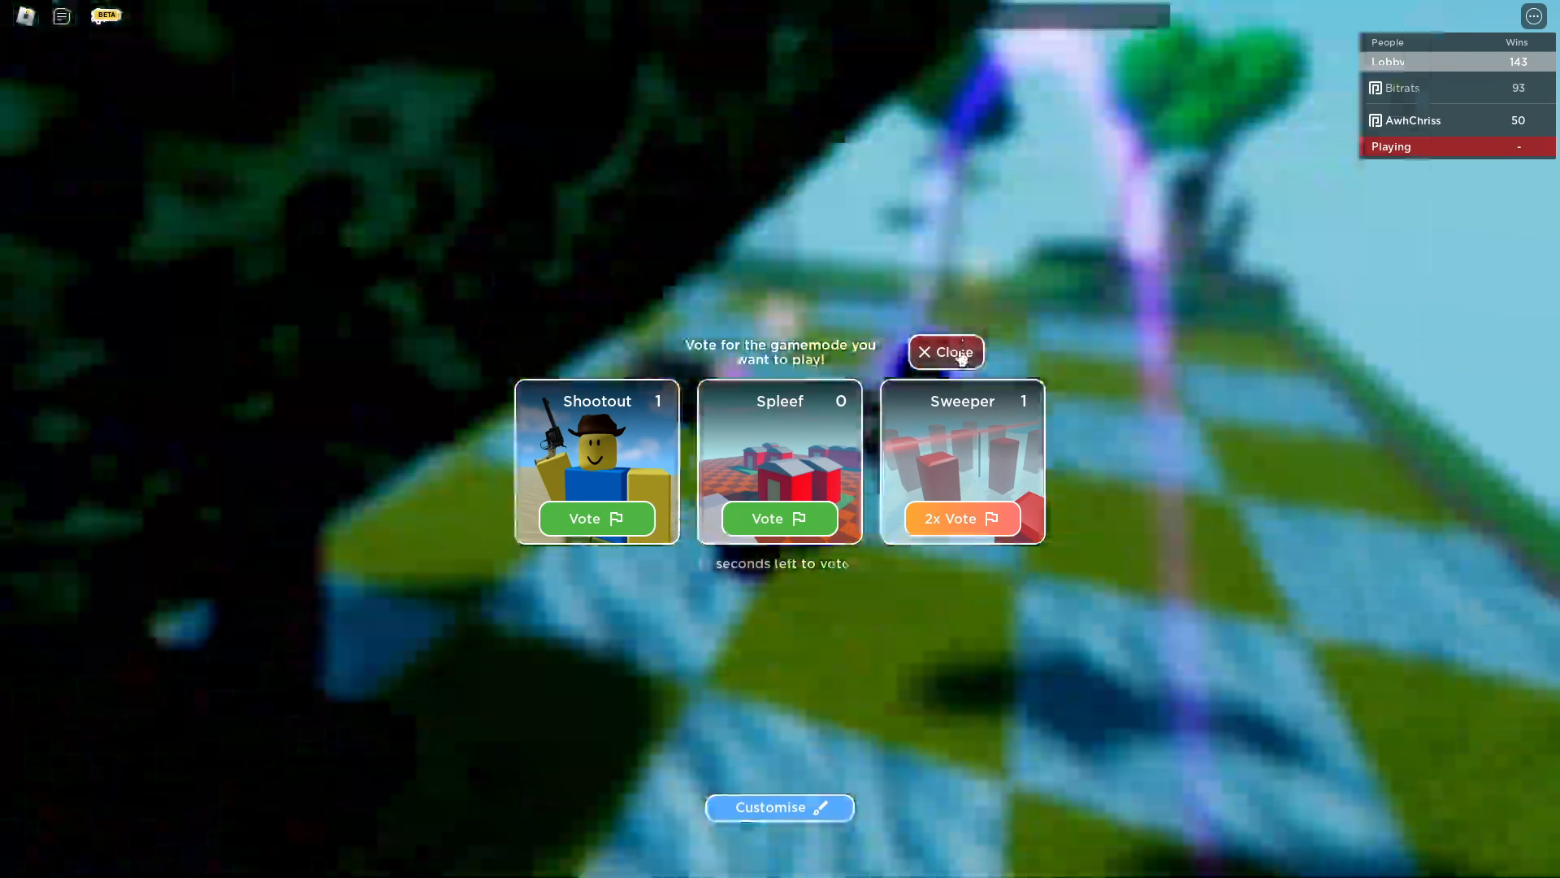
left_click(946, 351)
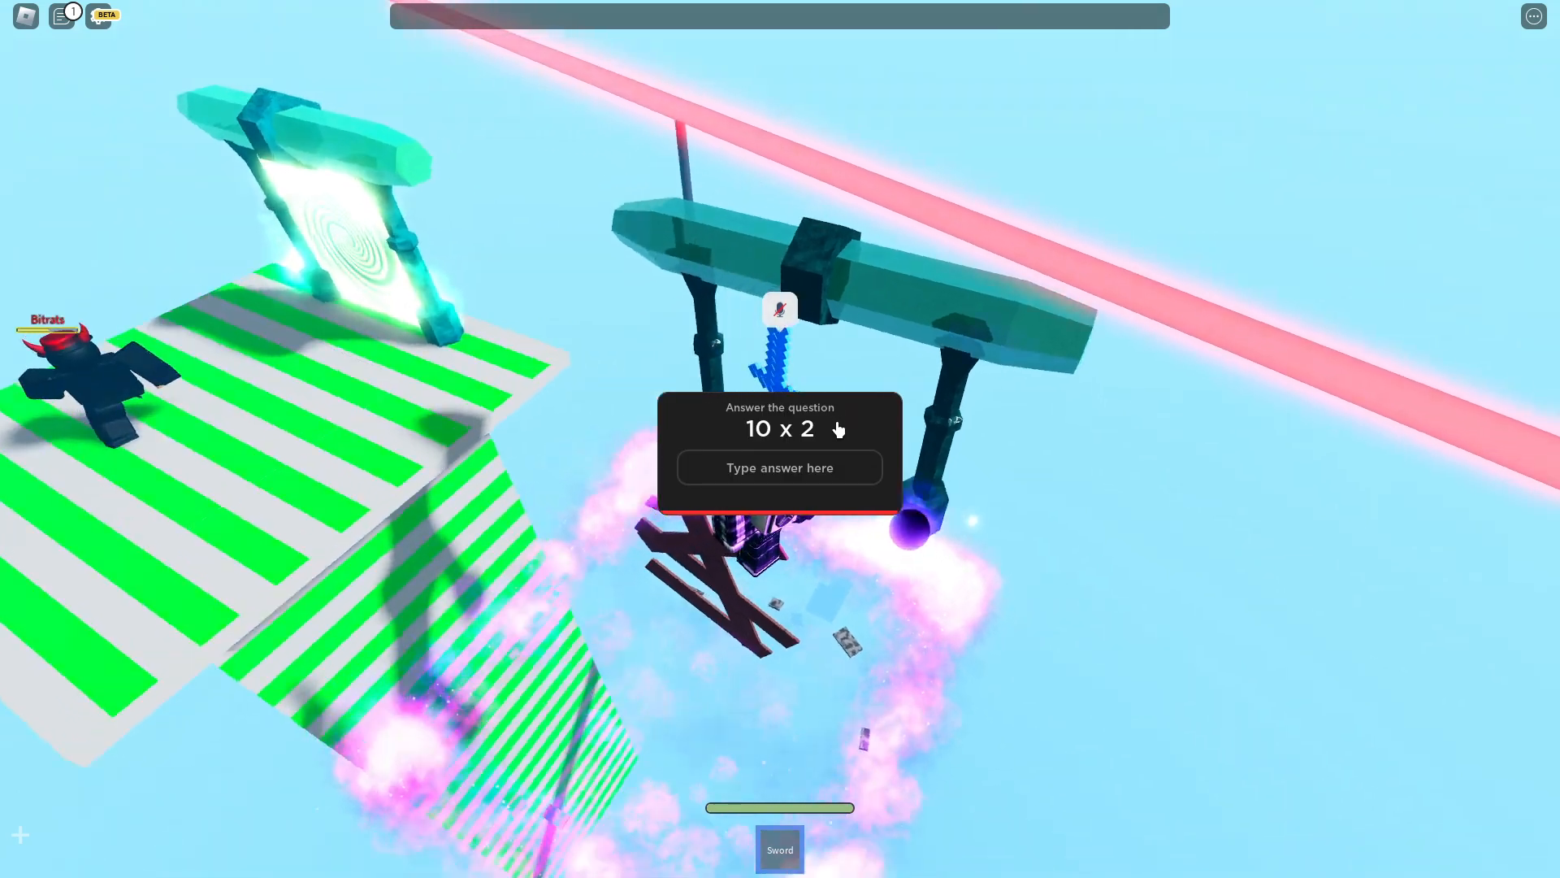
type("2")
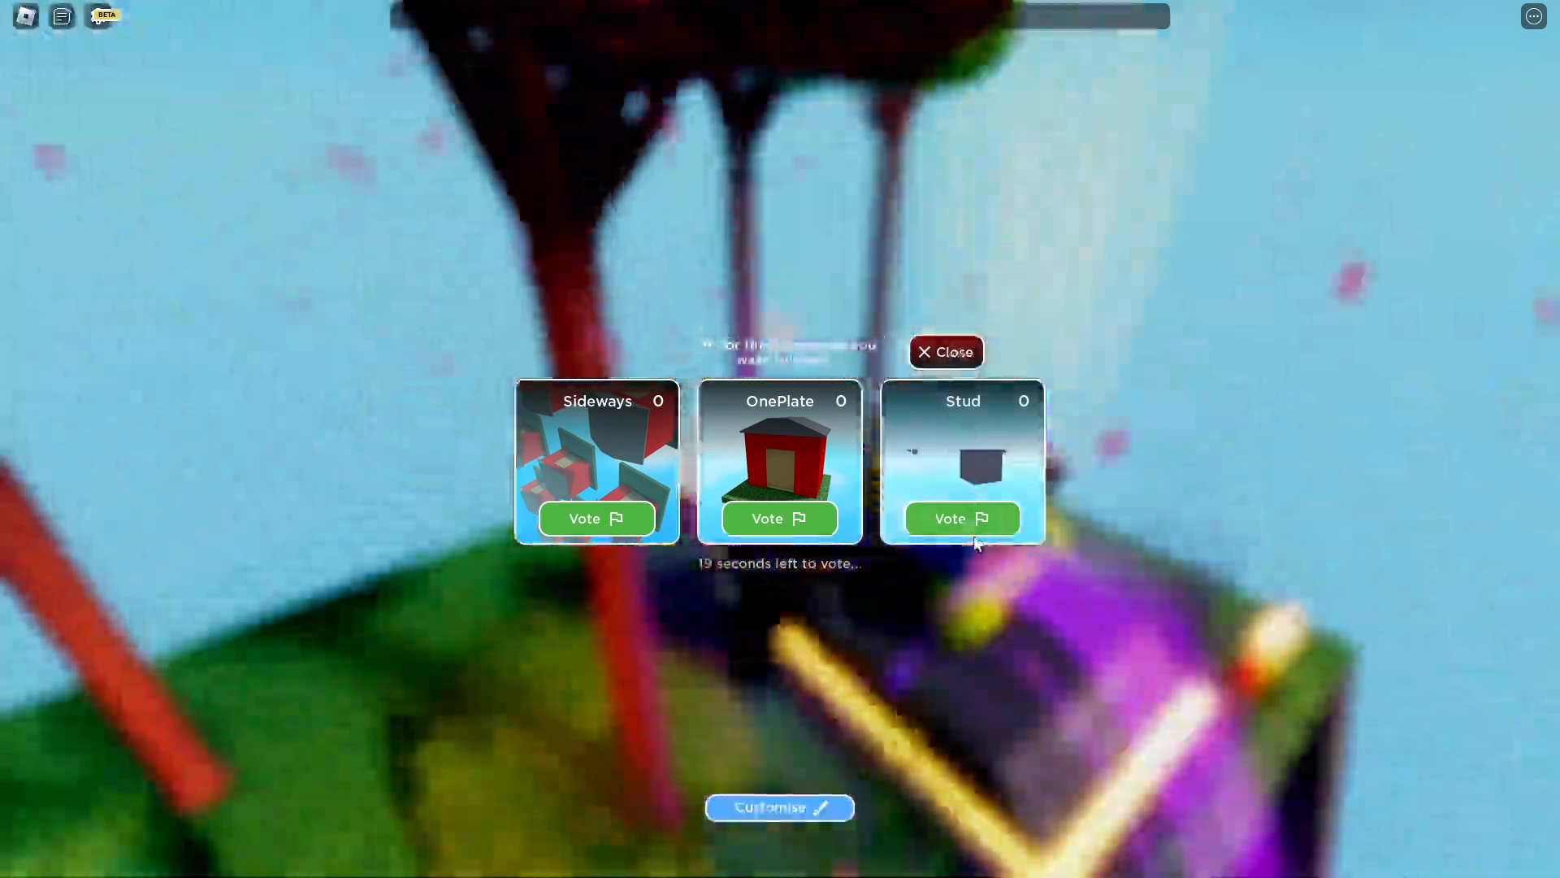
- Close the voting panel and play into the next round beside the grass plate
left_click(943, 351)
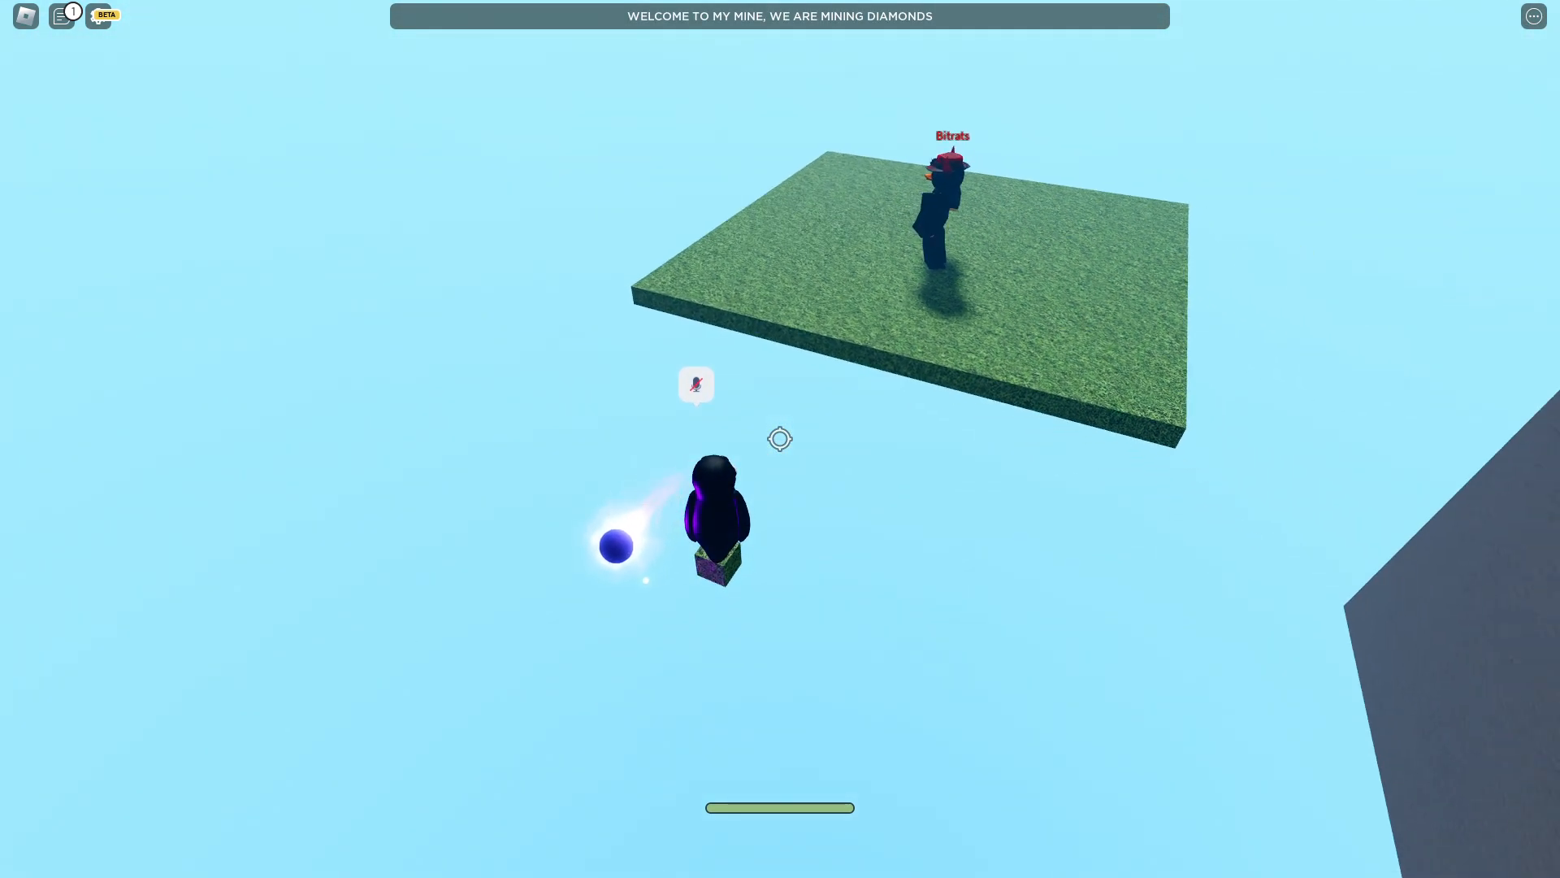
- From the You died! screen, vote for Town and close the panel to return to the lobby
left_click(60, 16)
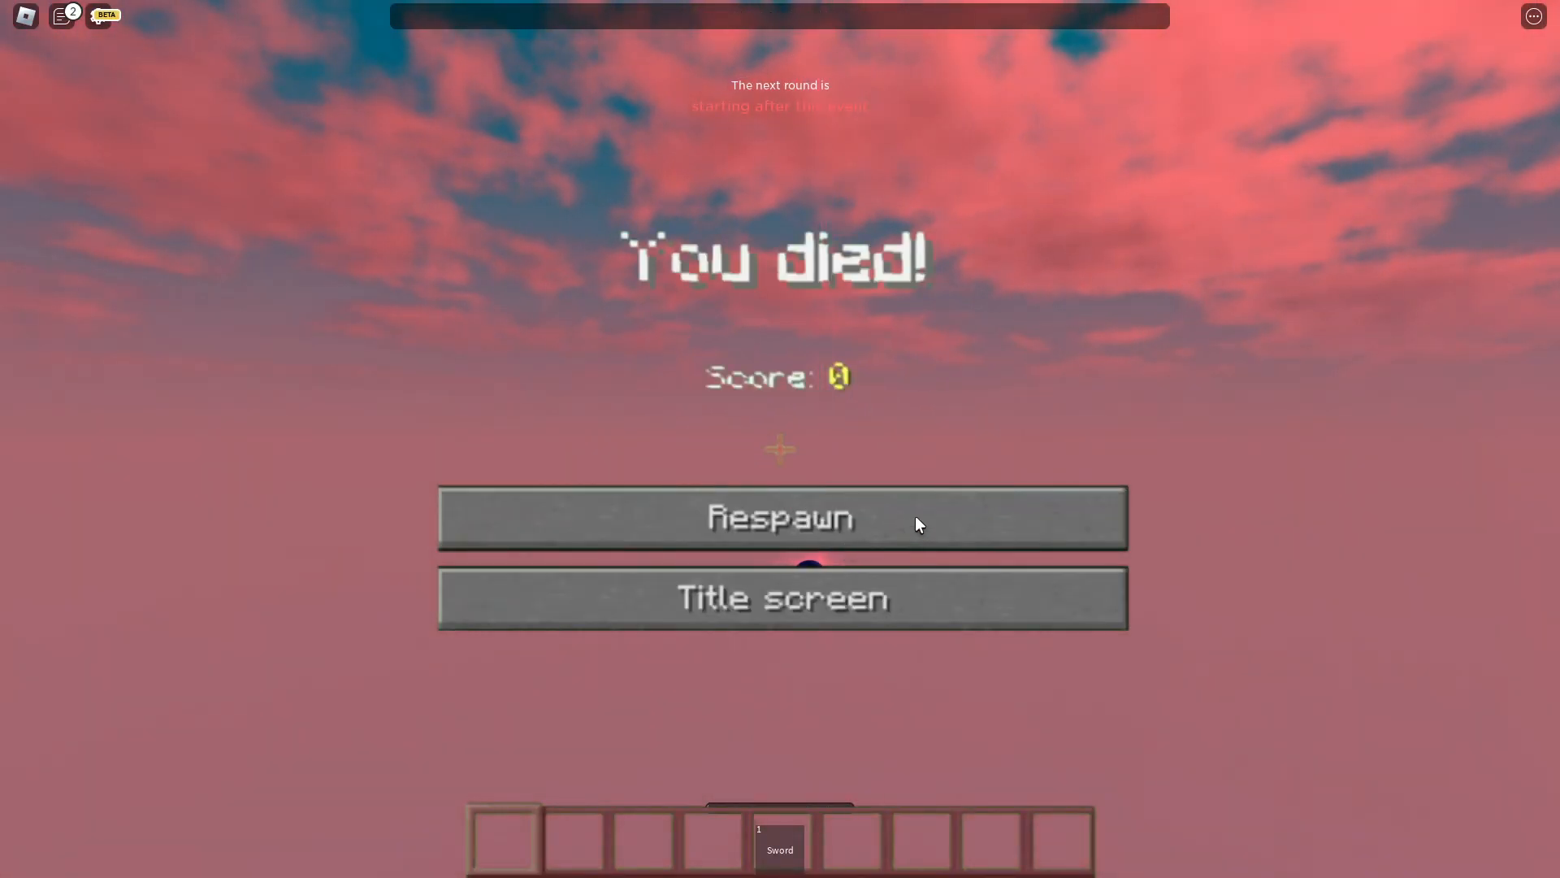
mouse_move(647, 337)
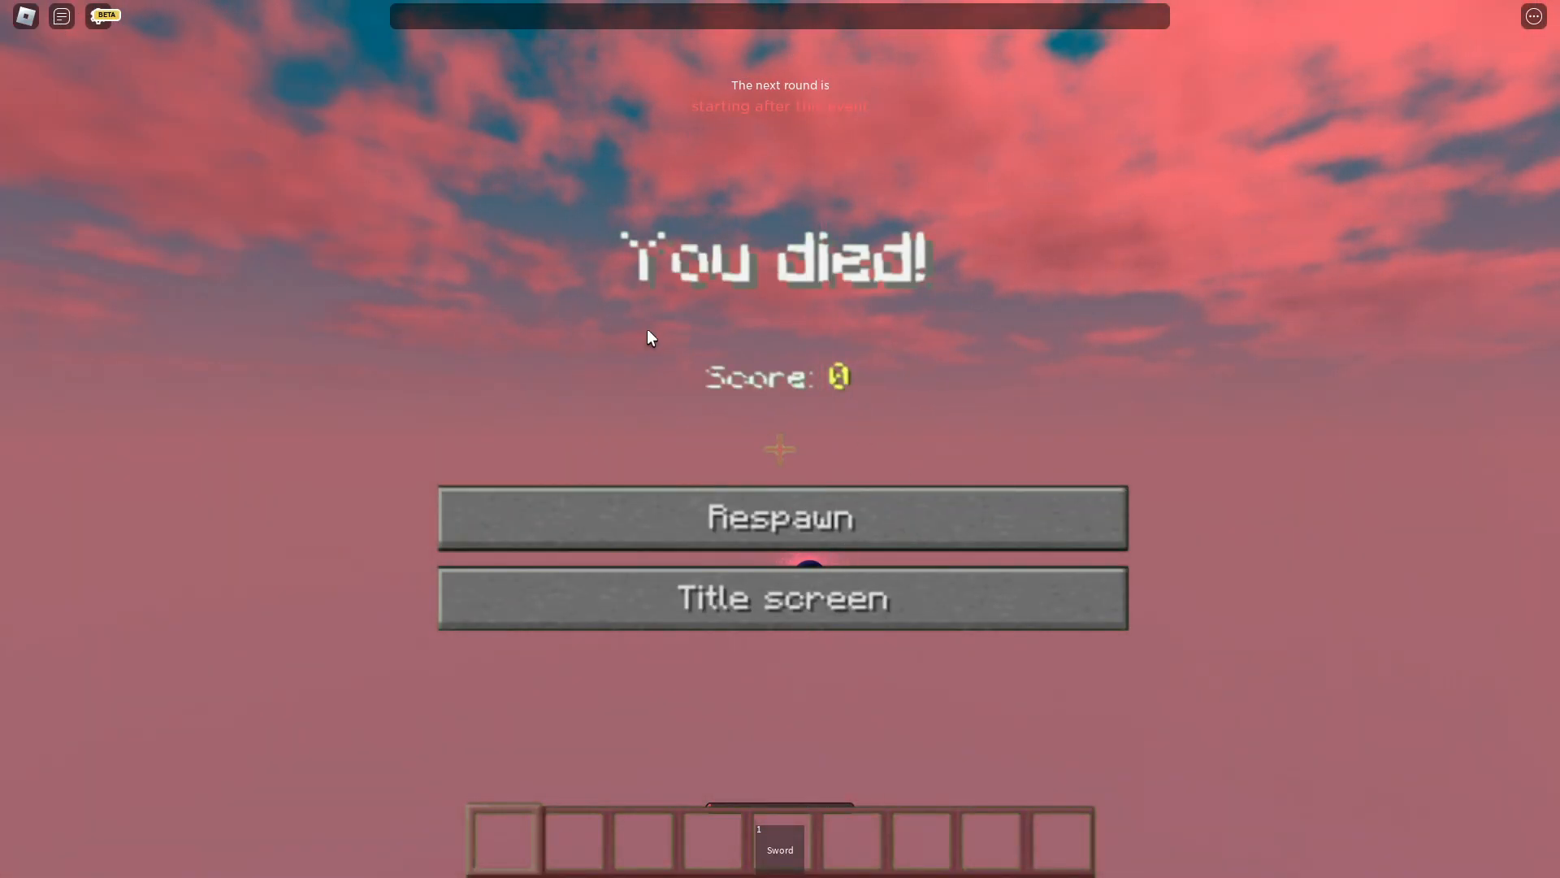
left_click(780, 596)
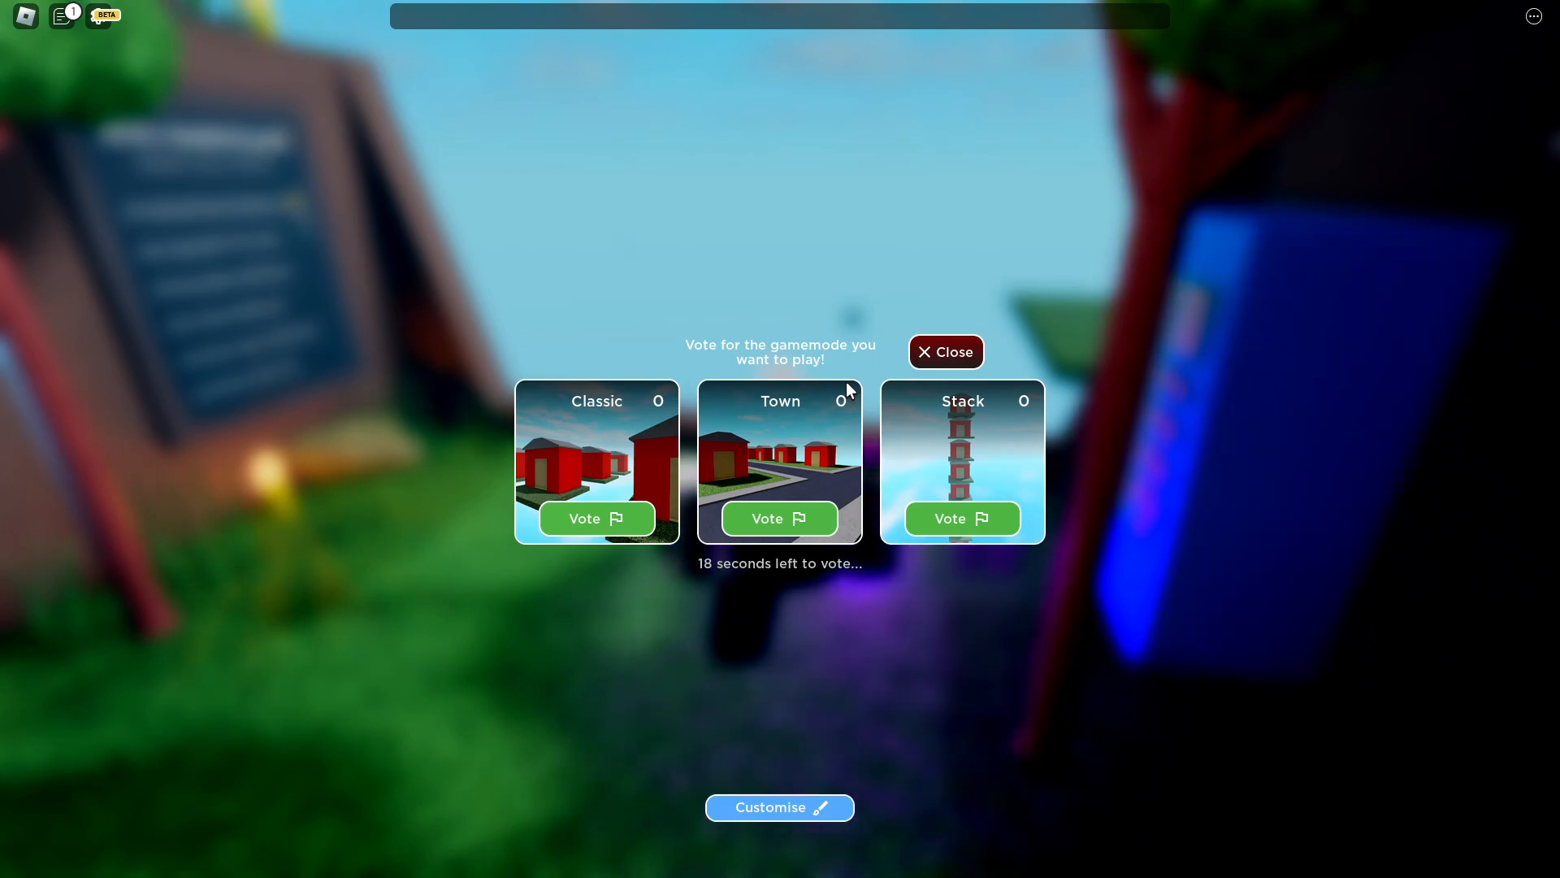
left_click(779, 519)
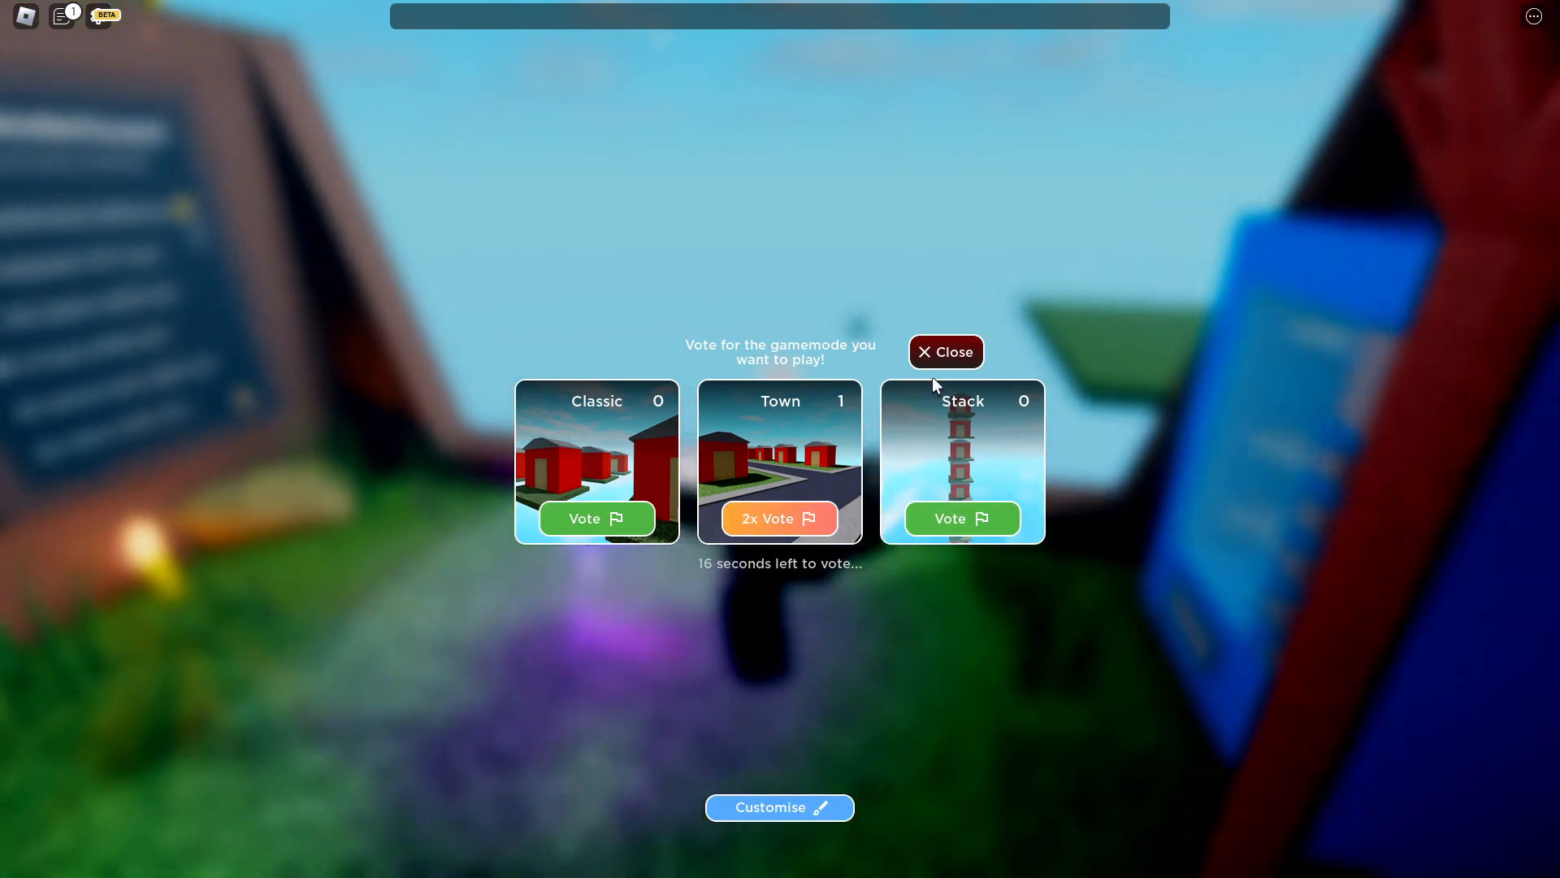
left_click(942, 351)
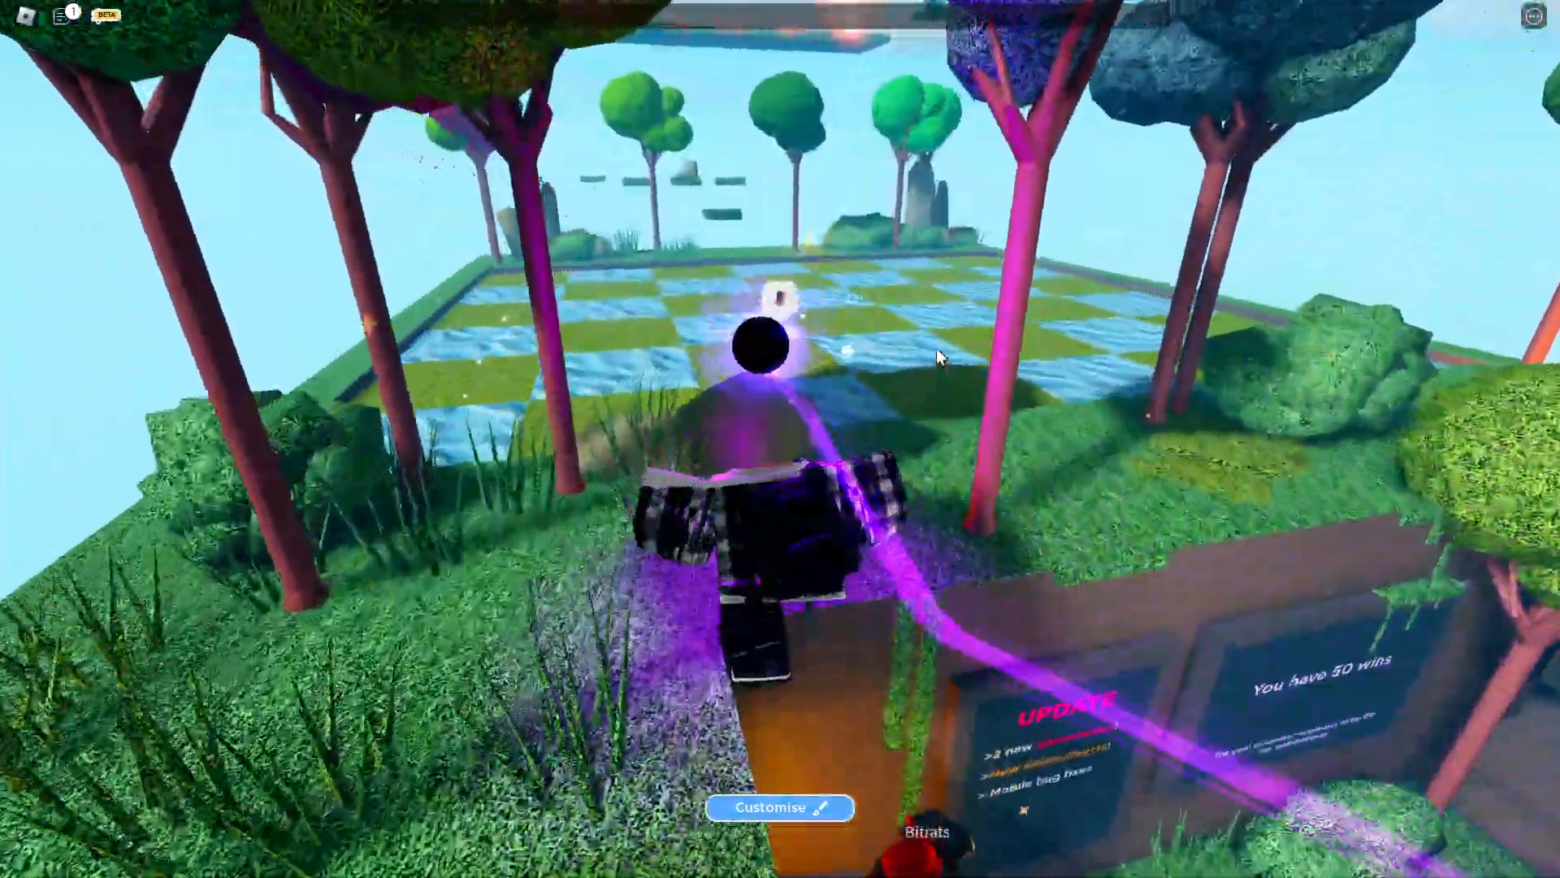